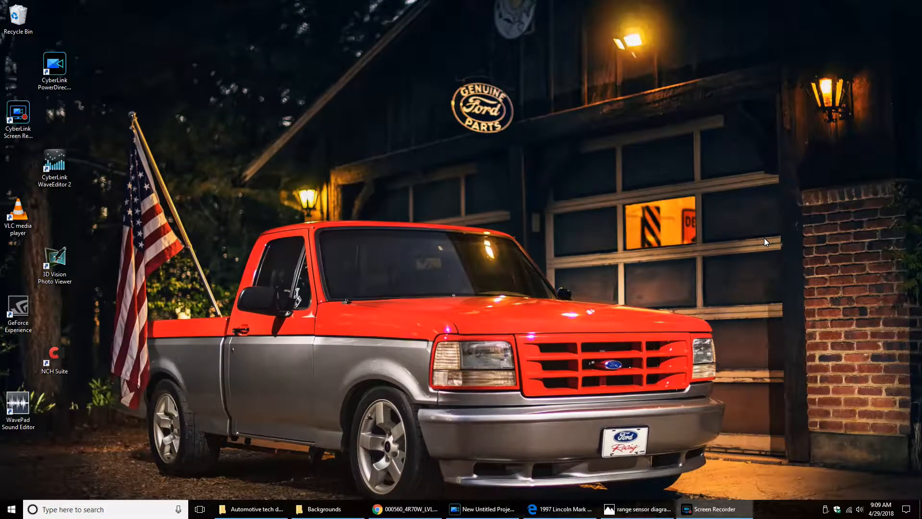
pyautogui.moveTo(599, 213)
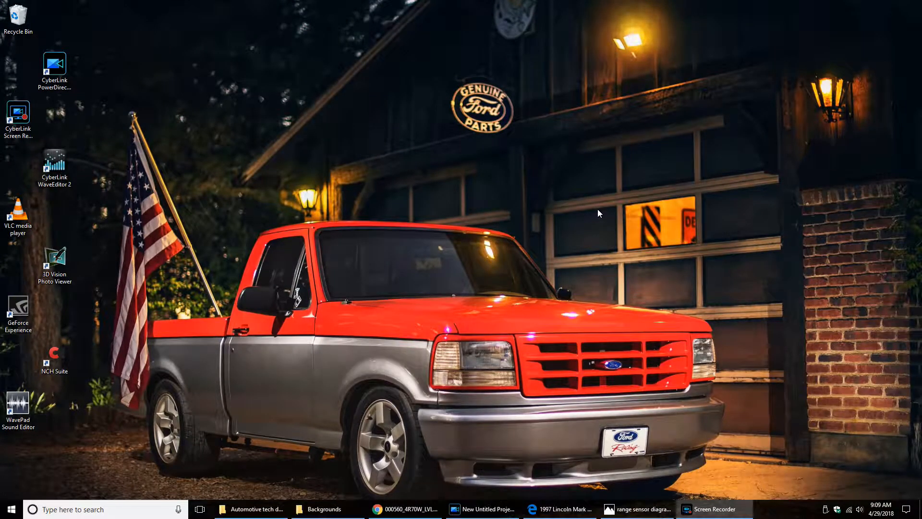
pyautogui.moveTo(545, 239)
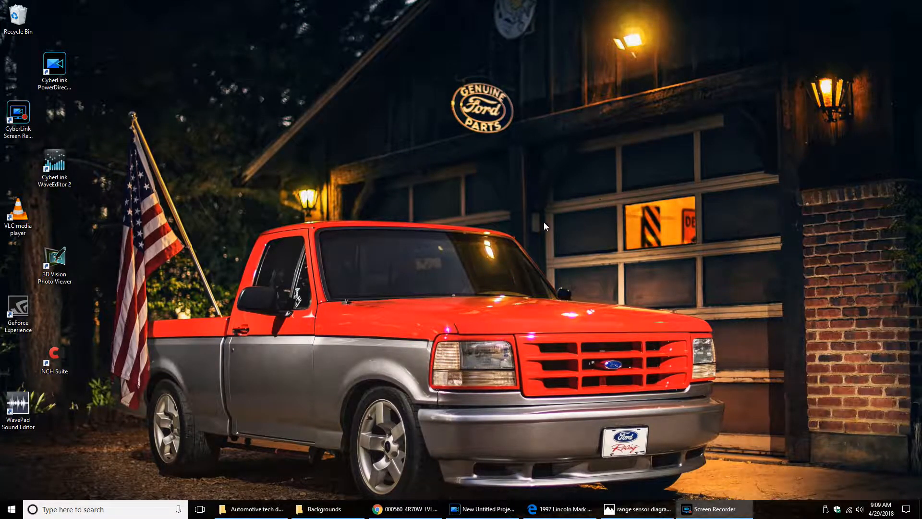
pyautogui.moveTo(437, 211)
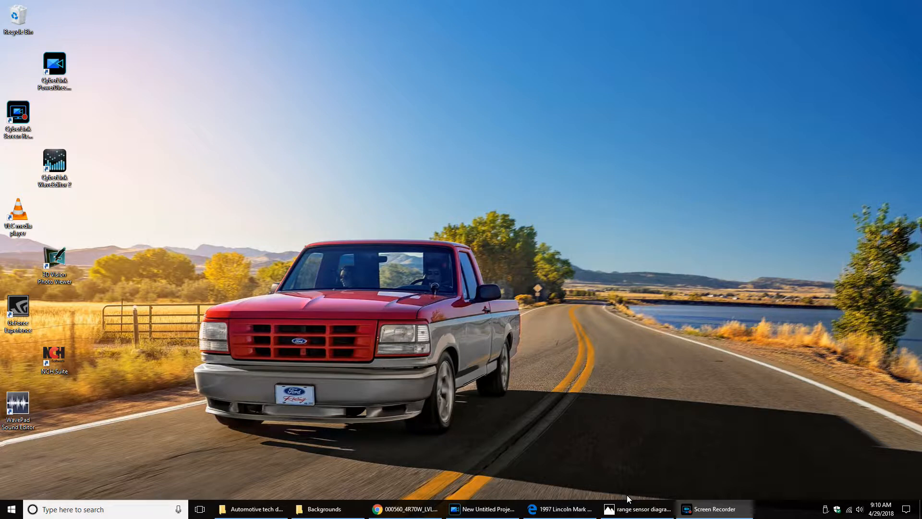
# Step: Restore the AX4N range sensor wiring diagram window in Photos from the taskbar
pyautogui.click(638, 509)
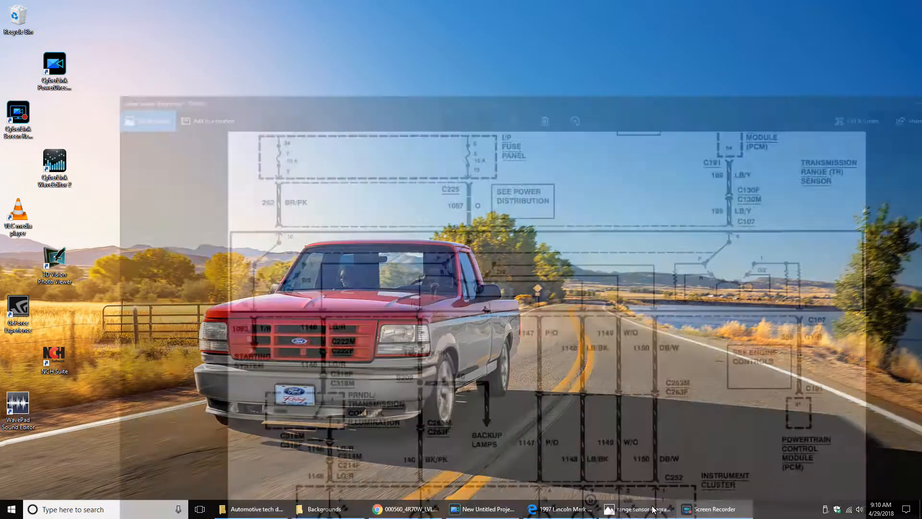
pyautogui.click(637, 509)
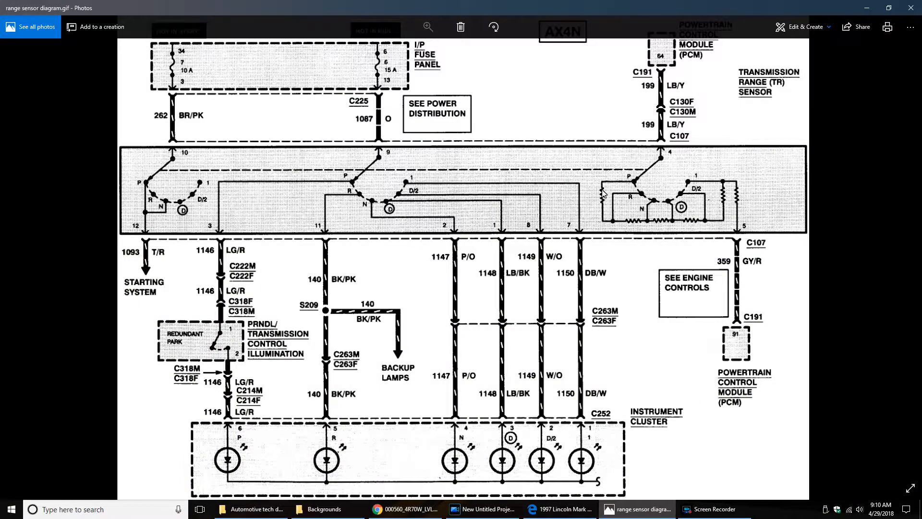
pyautogui.moveTo(684, 206)
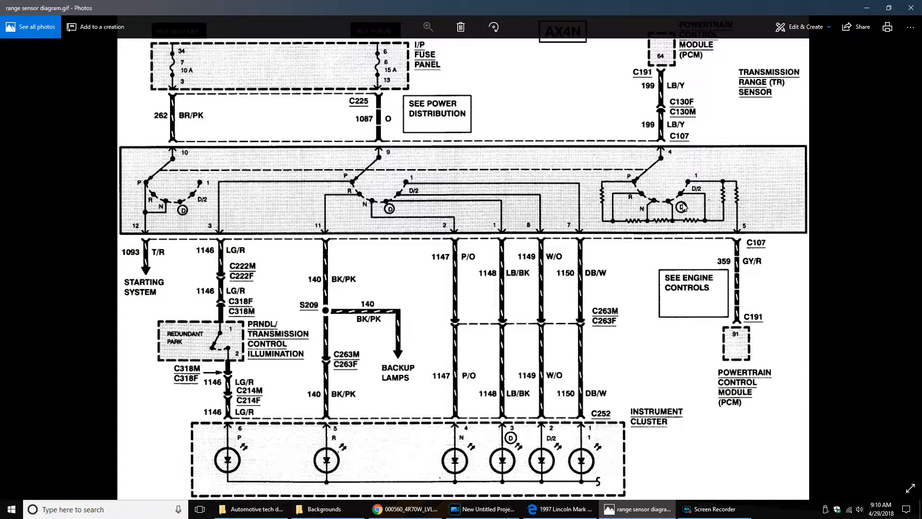
pyautogui.moveTo(741, 337)
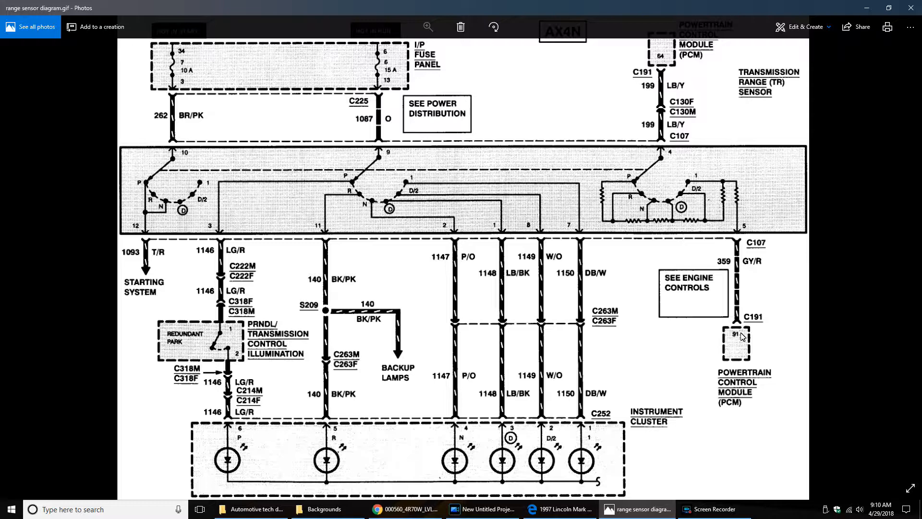
pyautogui.moveTo(762, 332)
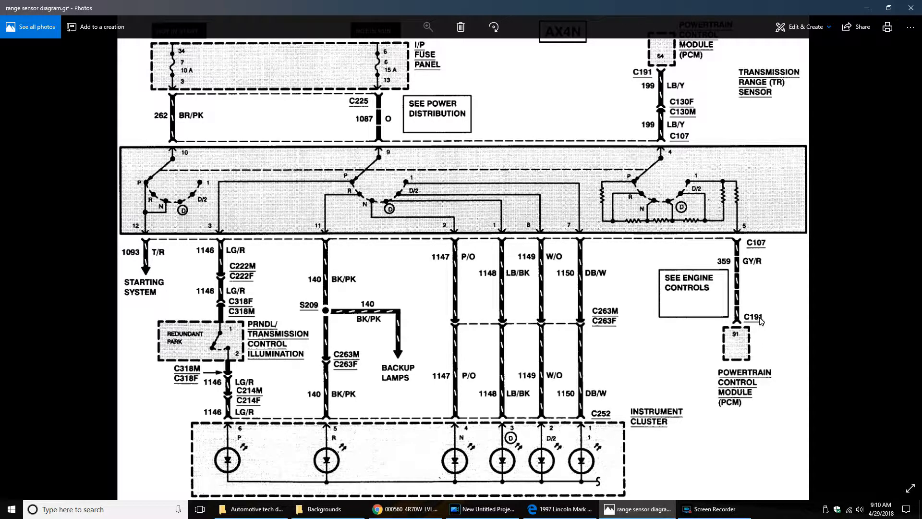
pyautogui.moveTo(738, 277)
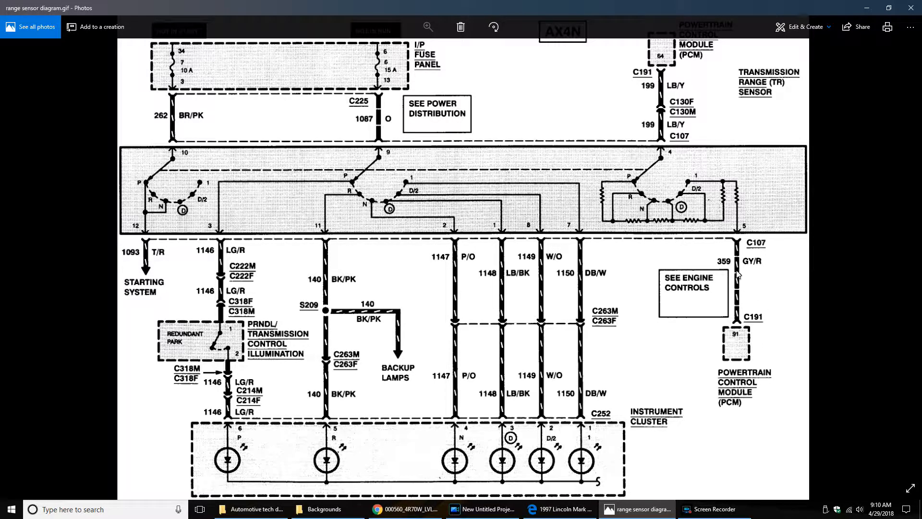
pyautogui.moveTo(607, 154)
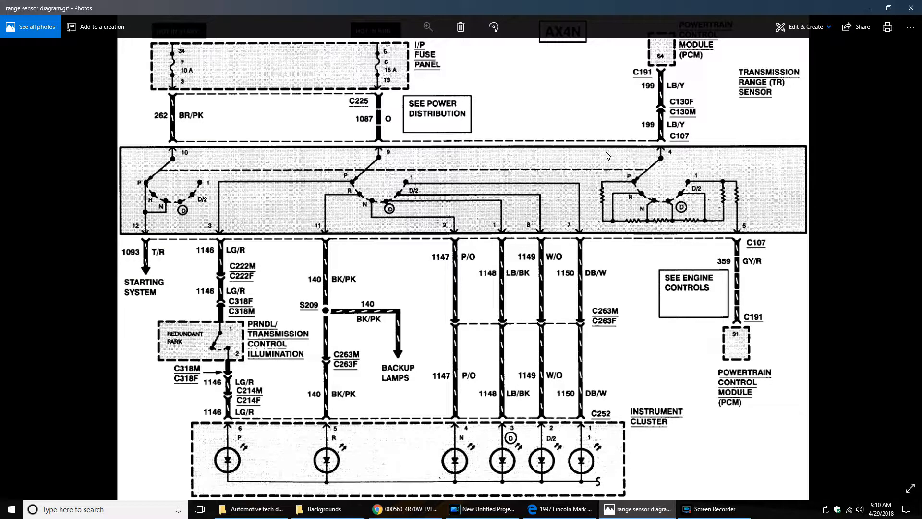
pyautogui.moveTo(783, 210)
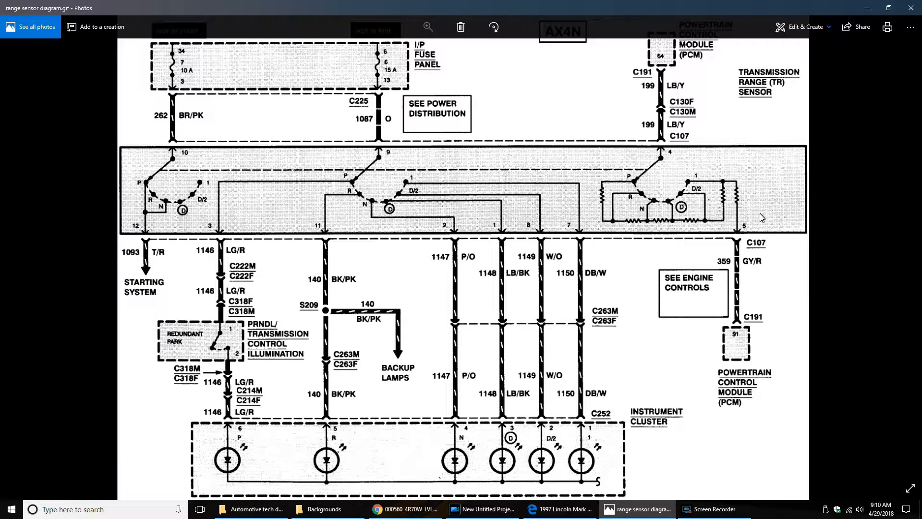
pyautogui.moveTo(798, 171)
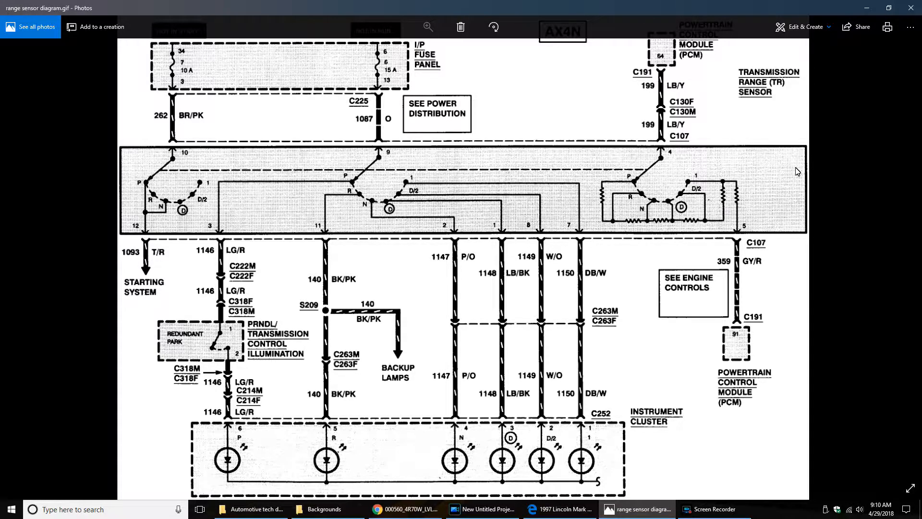
pyautogui.moveTo(782, 173)
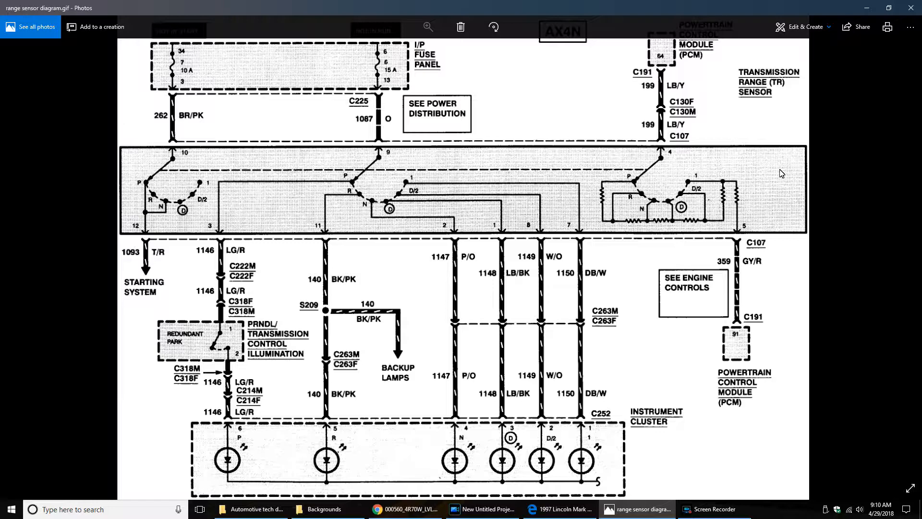
pyautogui.moveTo(788, 171)
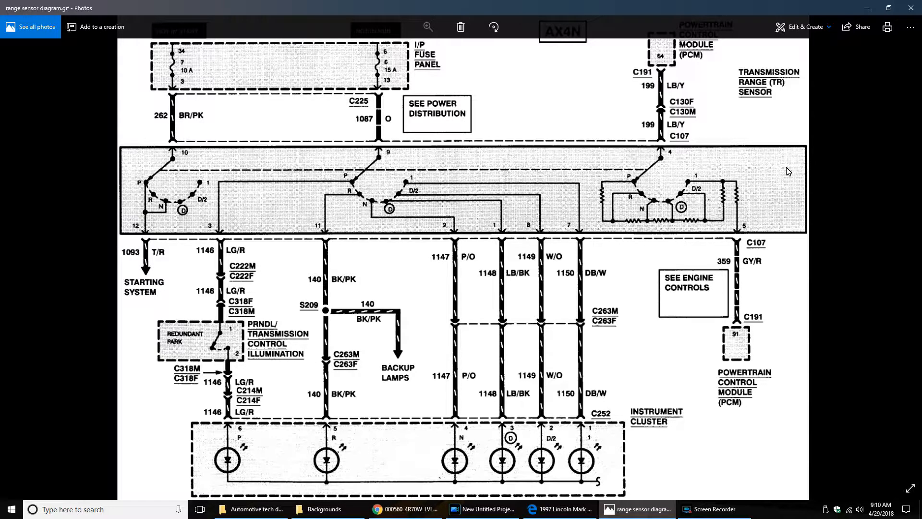
pyautogui.moveTo(604, 210)
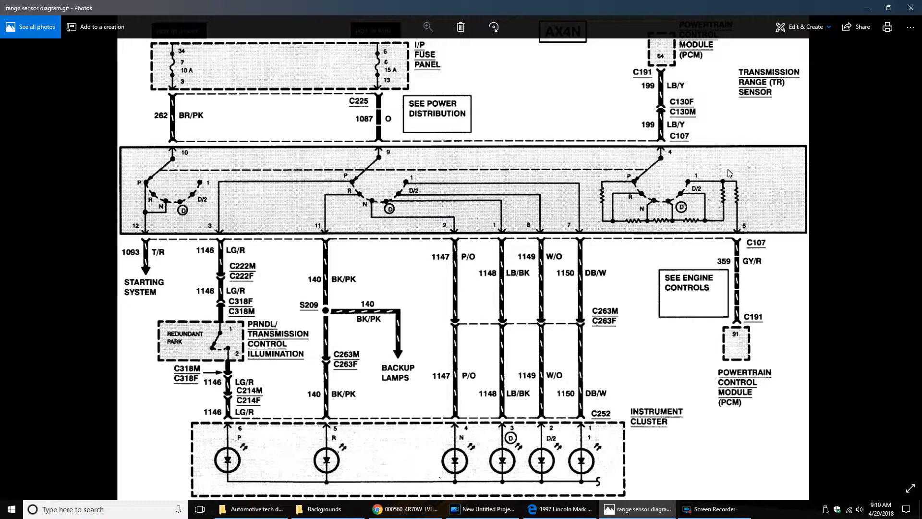
pyautogui.moveTo(710, 237)
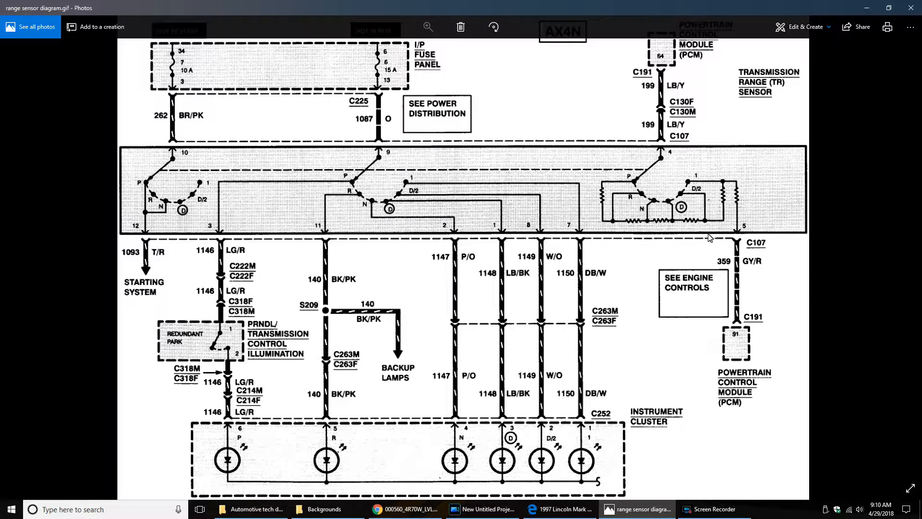
pyautogui.moveTo(714, 232)
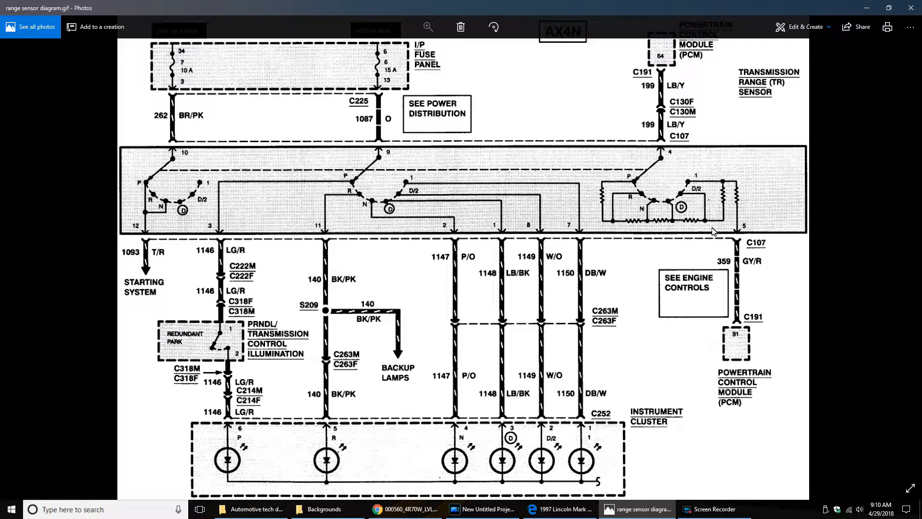
pyautogui.moveTo(174, 300)
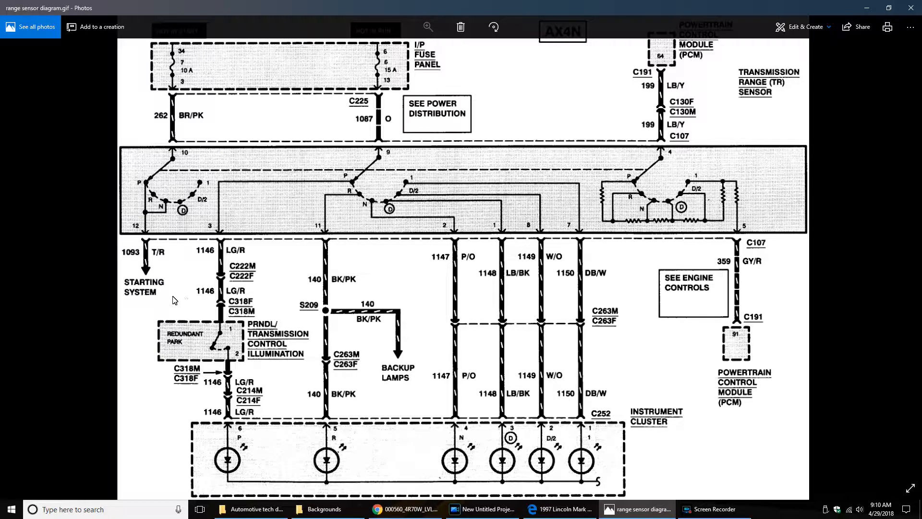
pyautogui.moveTo(177, 296)
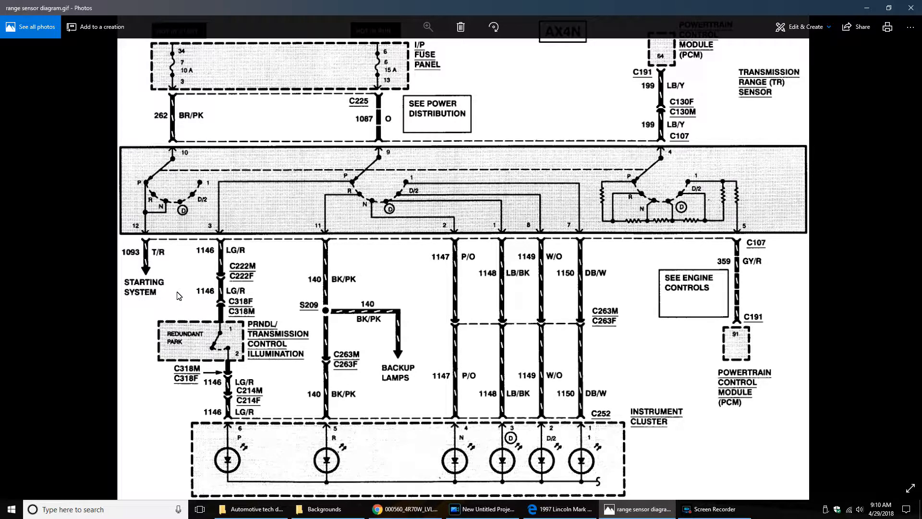
pyautogui.moveTo(372, 340)
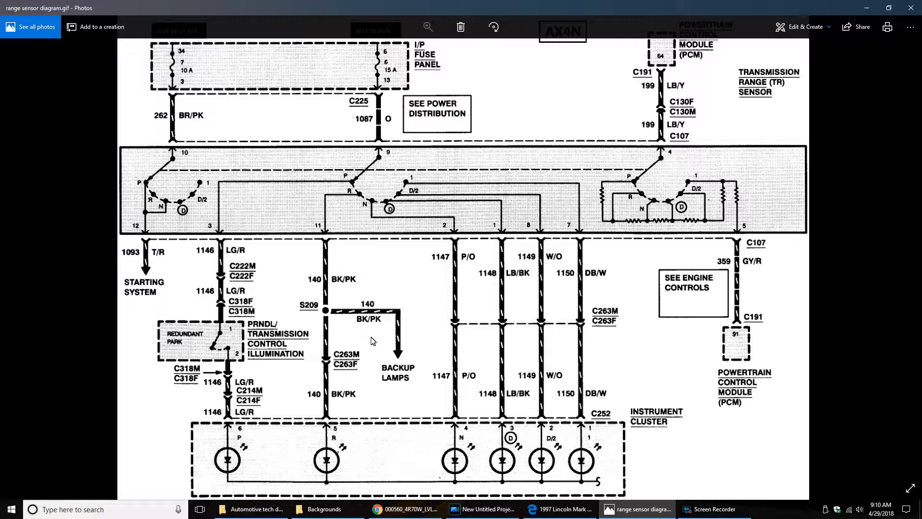
pyautogui.moveTo(375, 339)
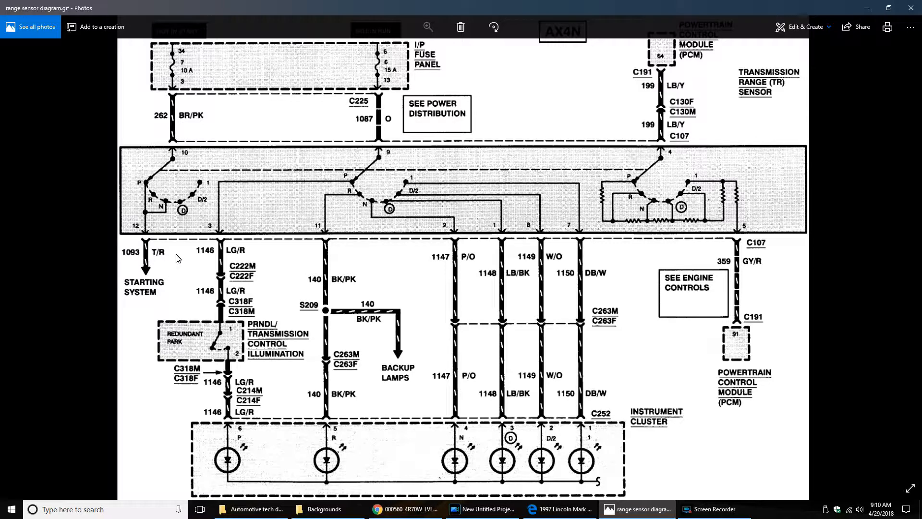
pyautogui.moveTo(234, 120)
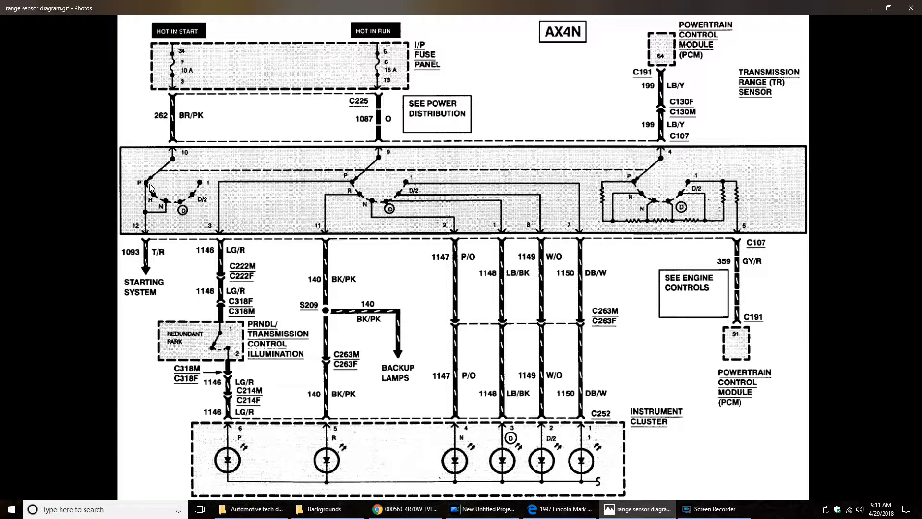
pyautogui.moveTo(164, 202)
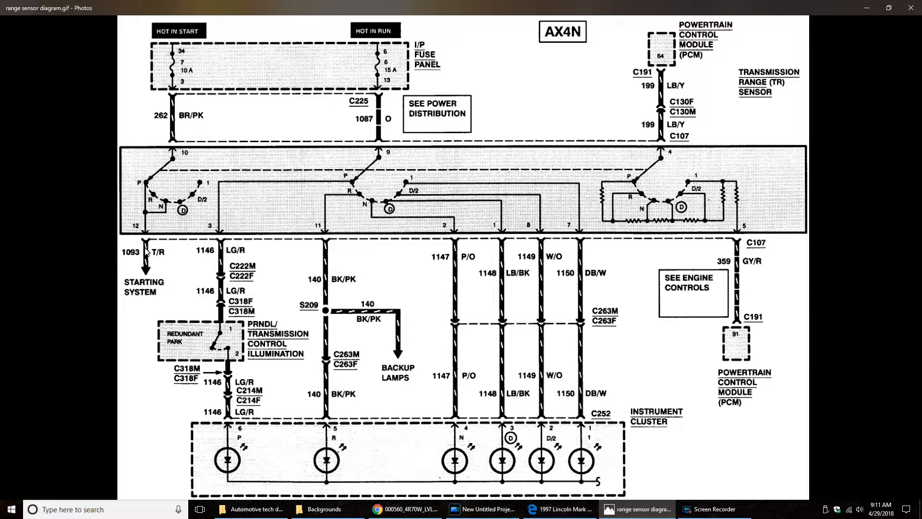
pyautogui.moveTo(167, 277)
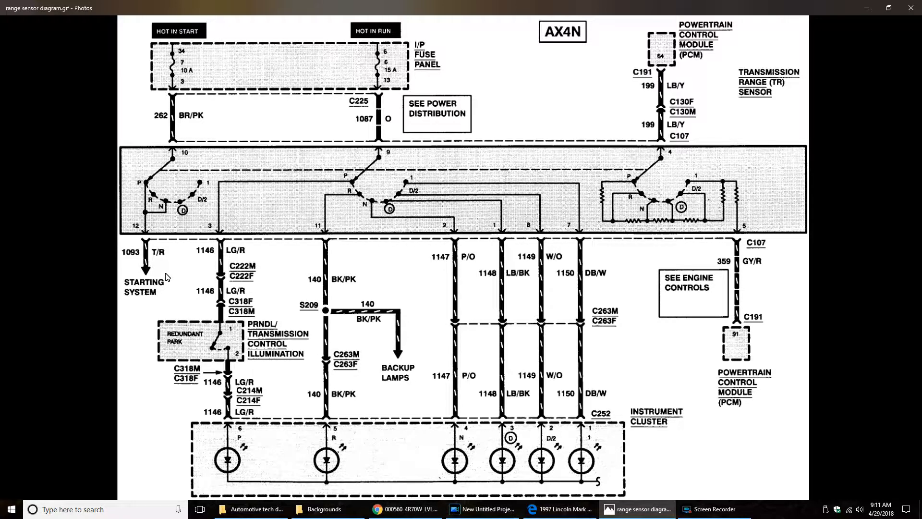
pyautogui.moveTo(166, 295)
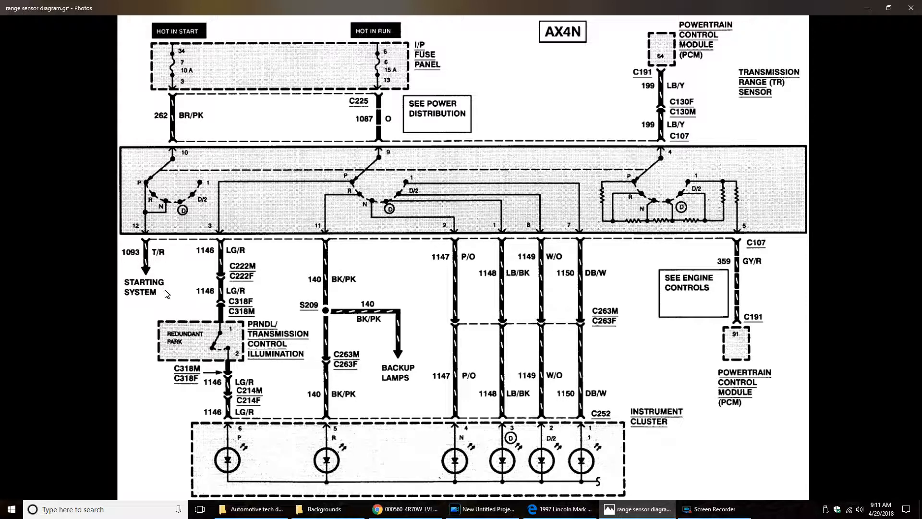
pyautogui.moveTo(339, 266)
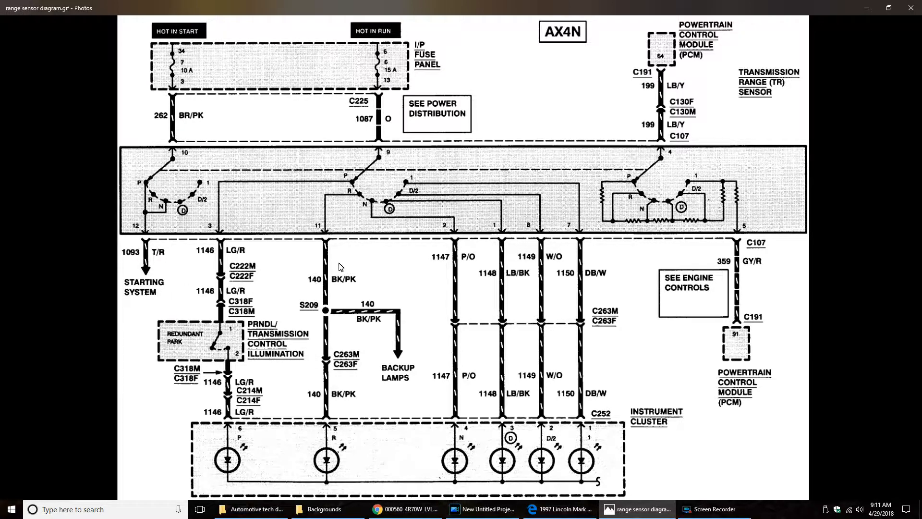
pyautogui.moveTo(401, 265)
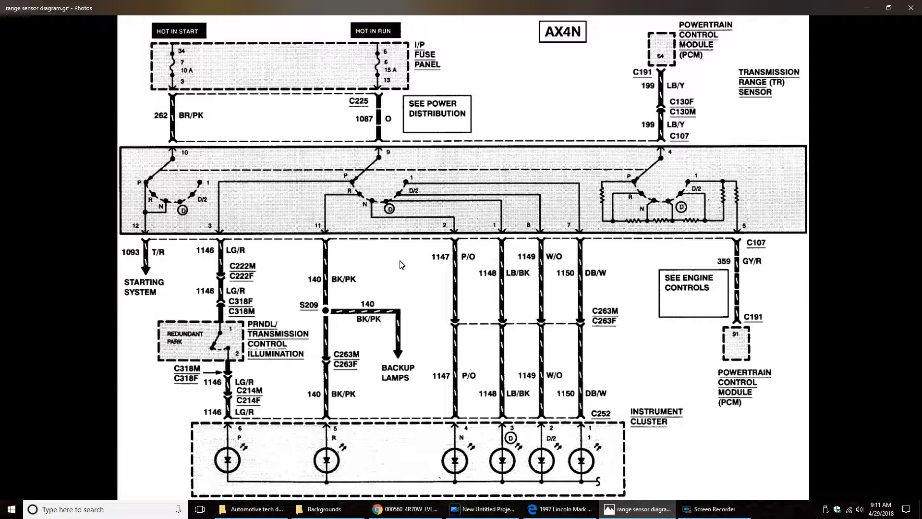
pyautogui.moveTo(351, 301)
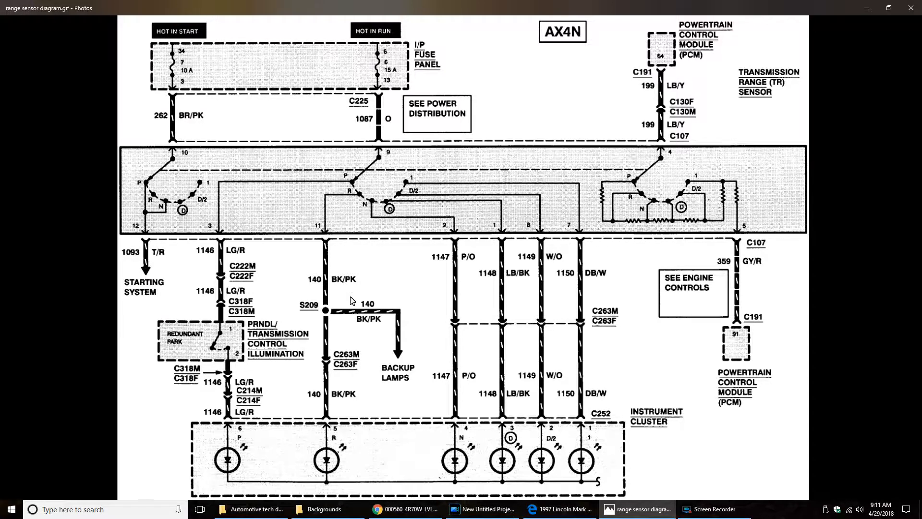
pyautogui.moveTo(361, 245)
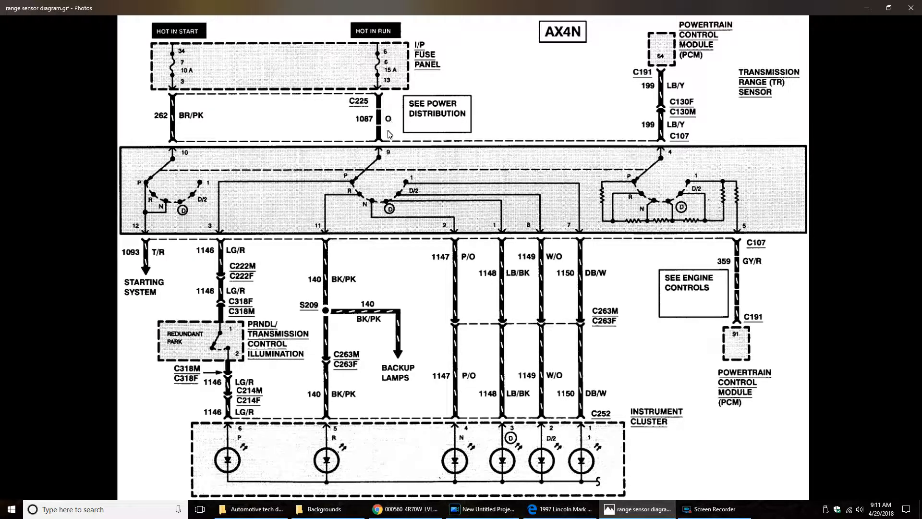
pyautogui.moveTo(367, 180)
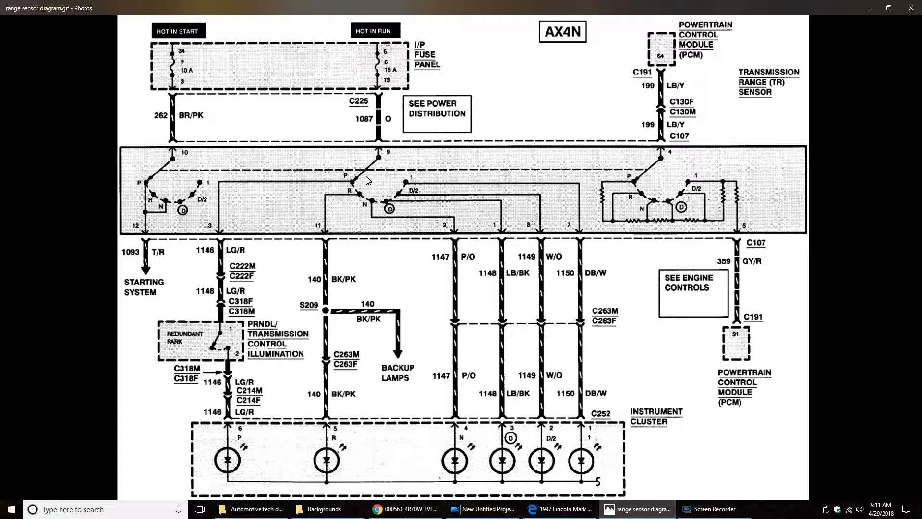
pyautogui.moveTo(396, 264)
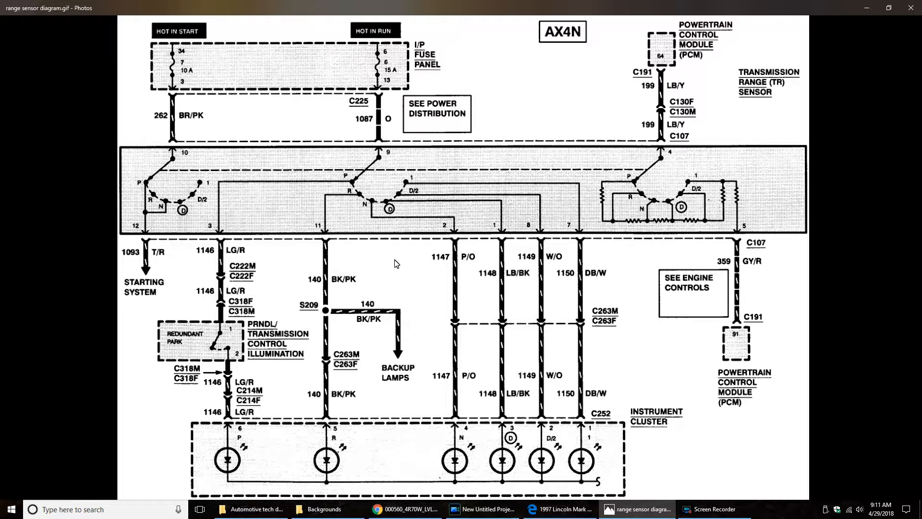
pyautogui.moveTo(358, 262)
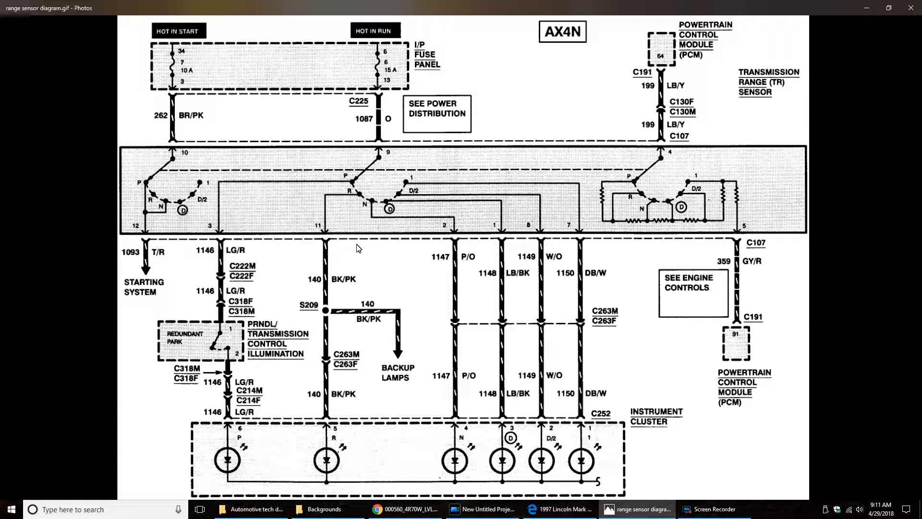
pyautogui.moveTo(356, 273)
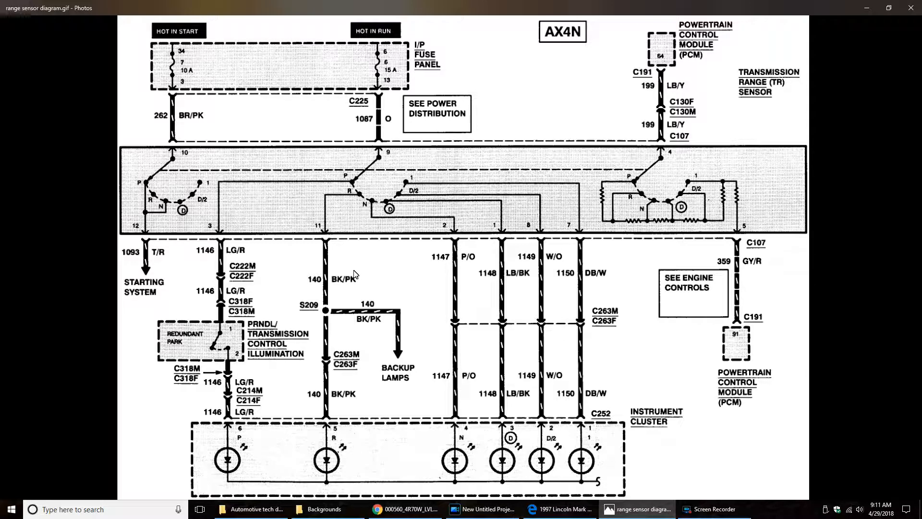
pyautogui.moveTo(399, 264)
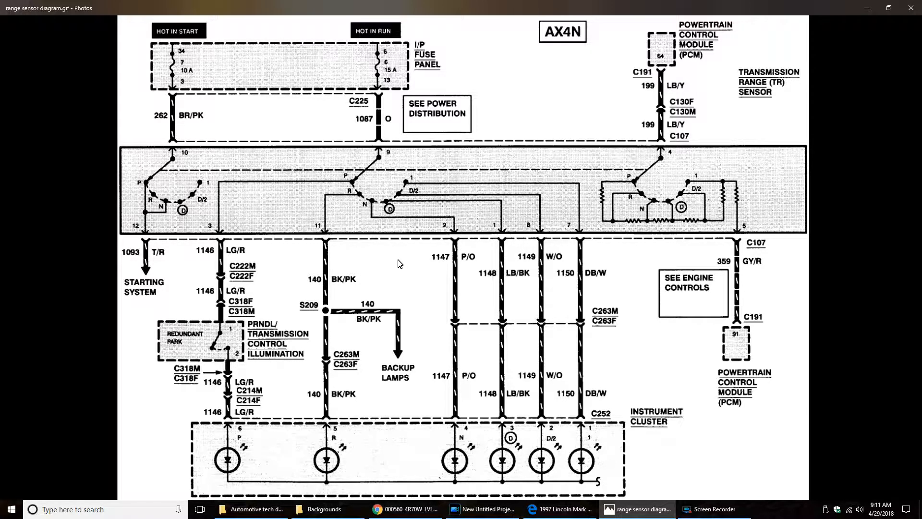
pyautogui.moveTo(404, 265)
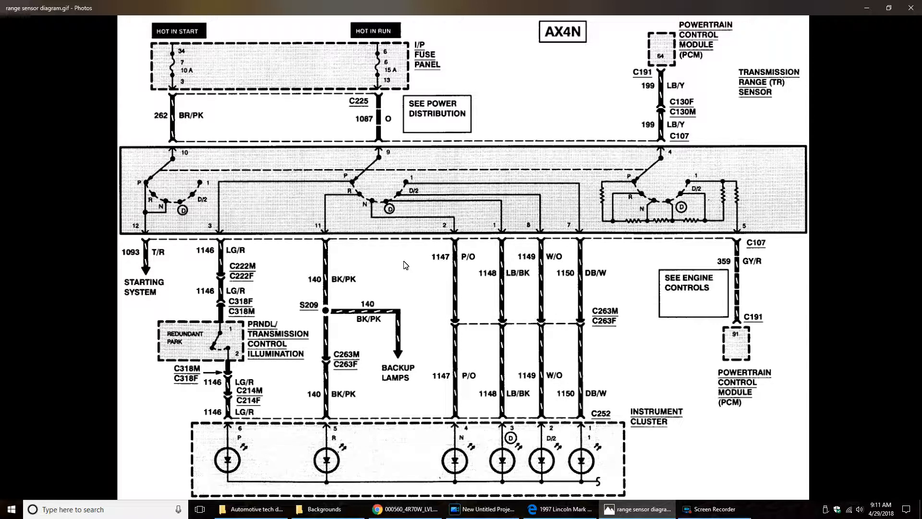
pyautogui.moveTo(404, 267)
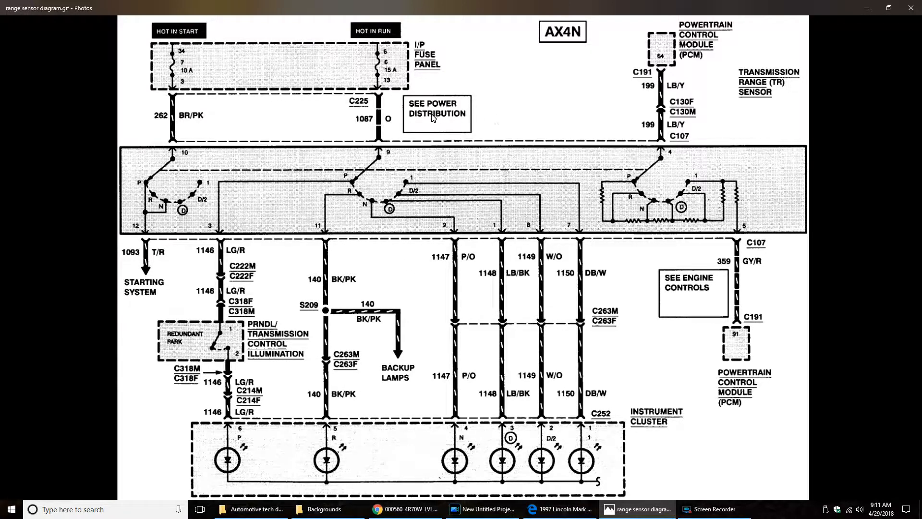
pyautogui.moveTo(524, 138)
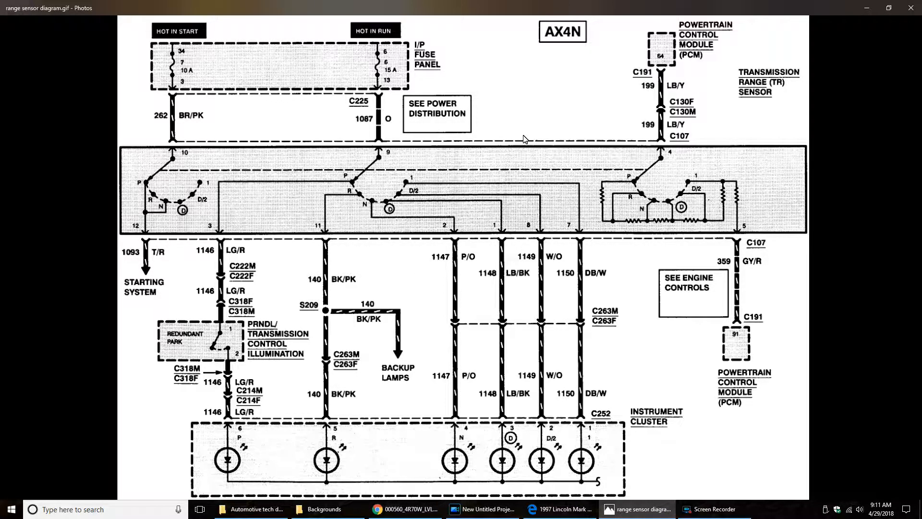
pyautogui.moveTo(544, 101)
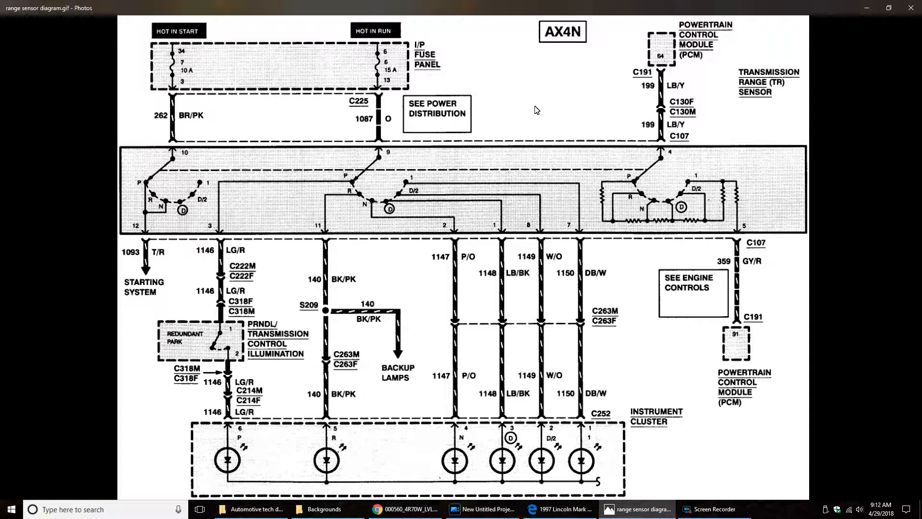
pyautogui.moveTo(537, 106)
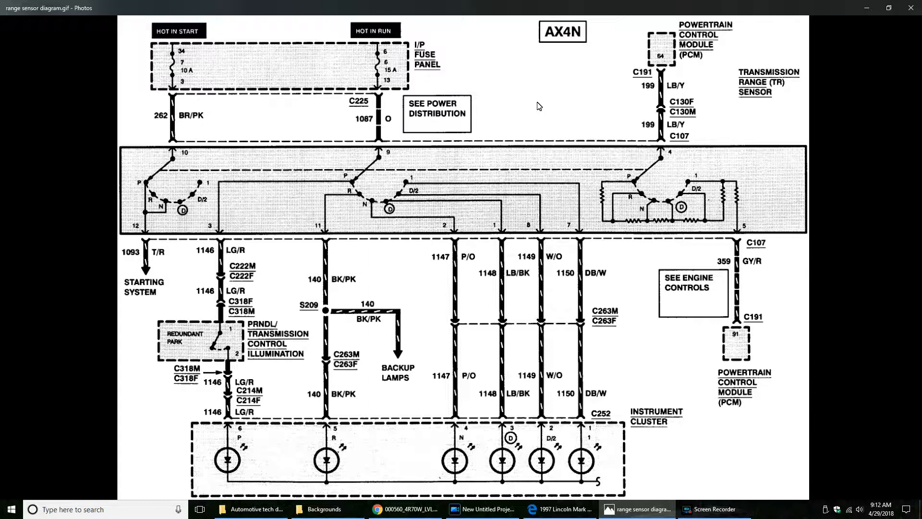
pyautogui.moveTo(525, 382)
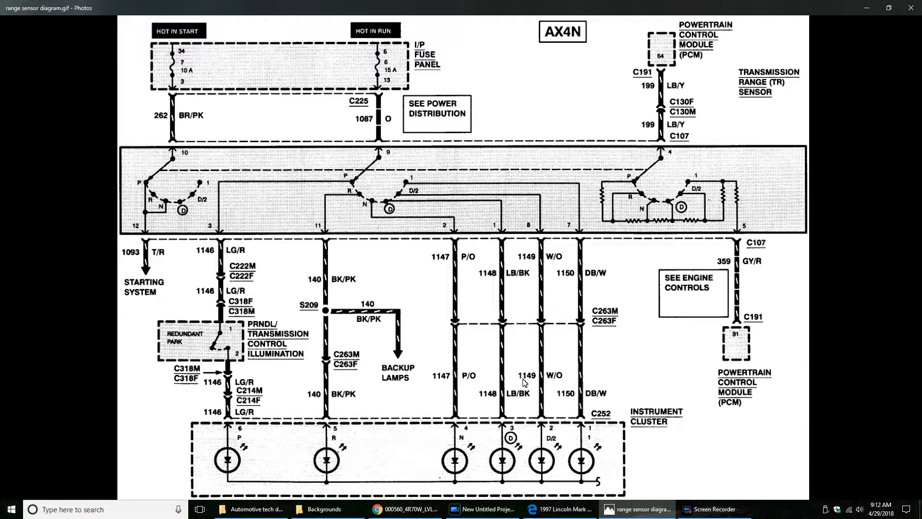
pyautogui.moveTo(567, 289)
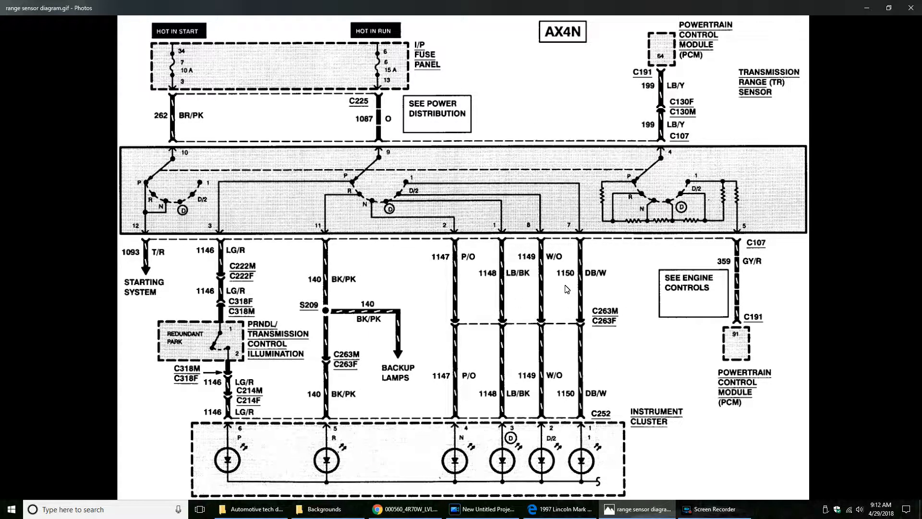
pyautogui.moveTo(572, 316)
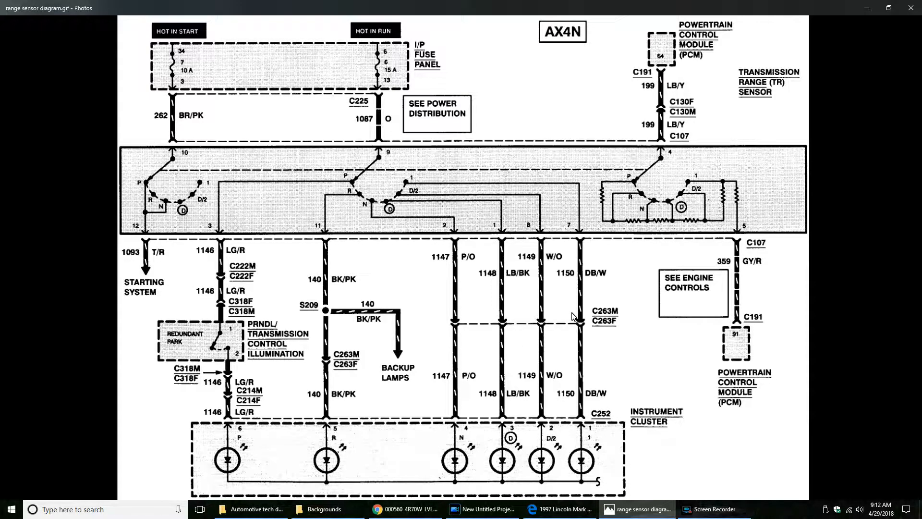
pyautogui.moveTo(622, 299)
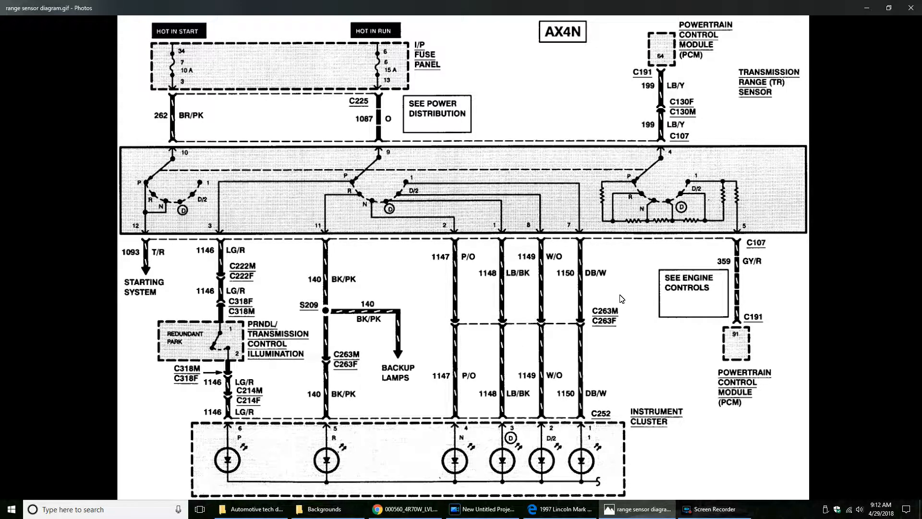
pyautogui.moveTo(602, 292)
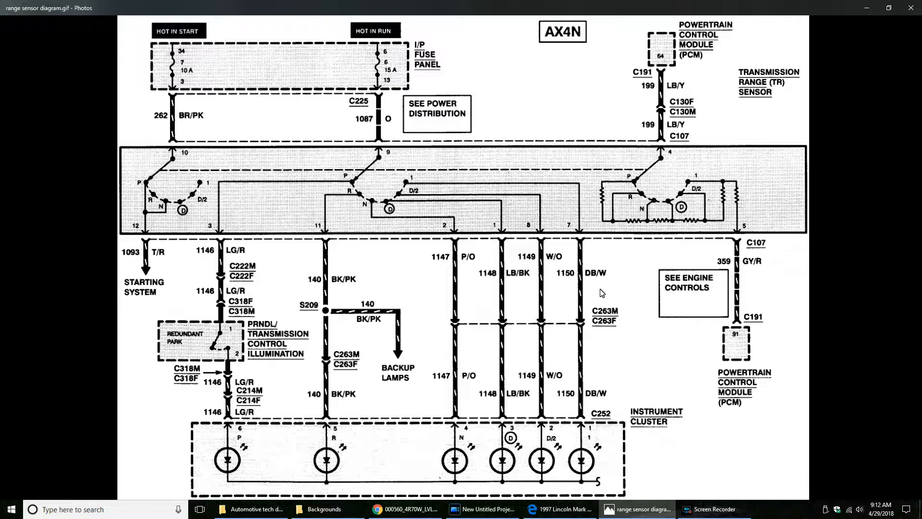
pyautogui.moveTo(599, 278)
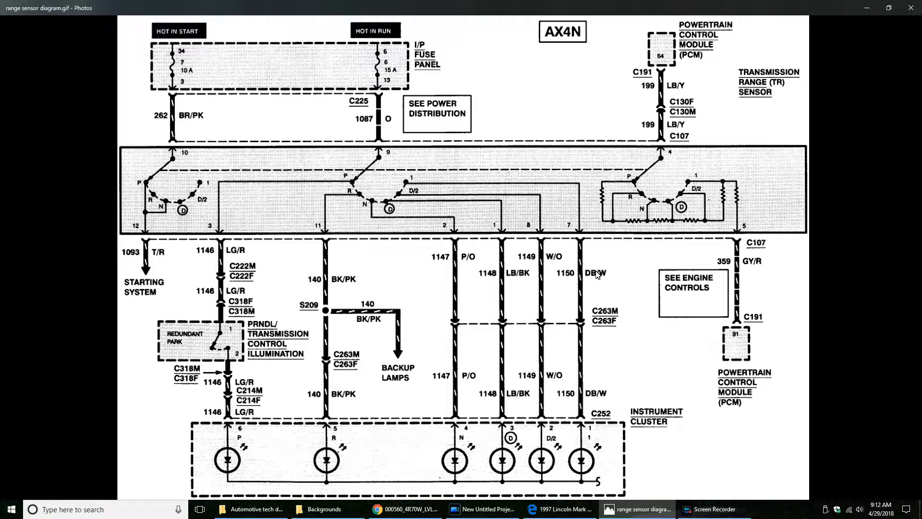
pyautogui.moveTo(753, 173)
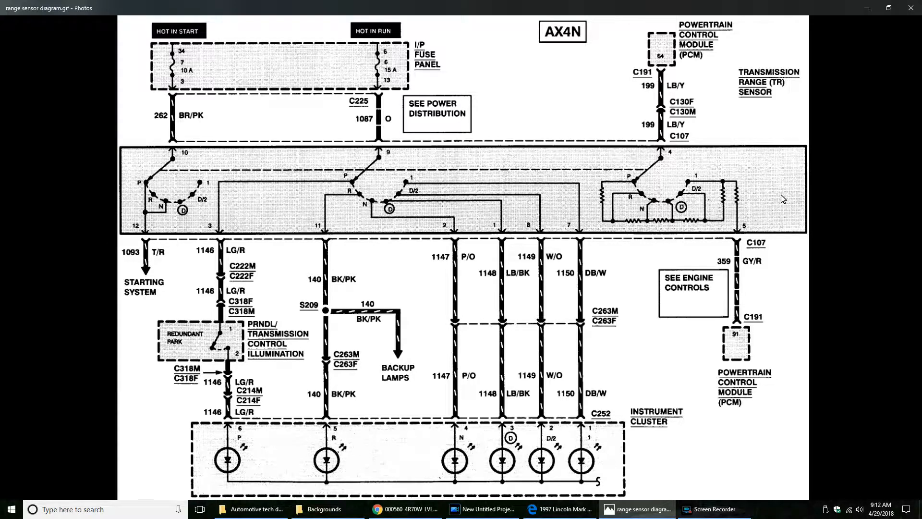
pyautogui.moveTo(597, 243)
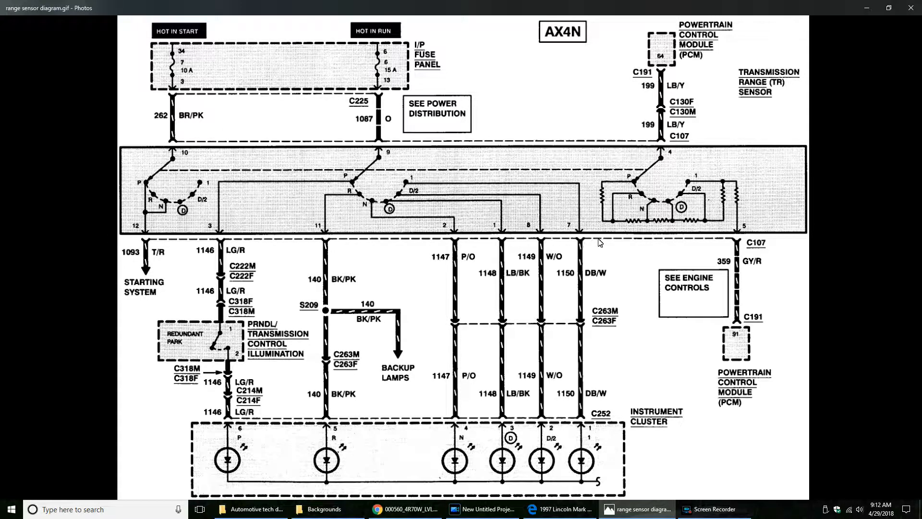
pyautogui.moveTo(744, 476)
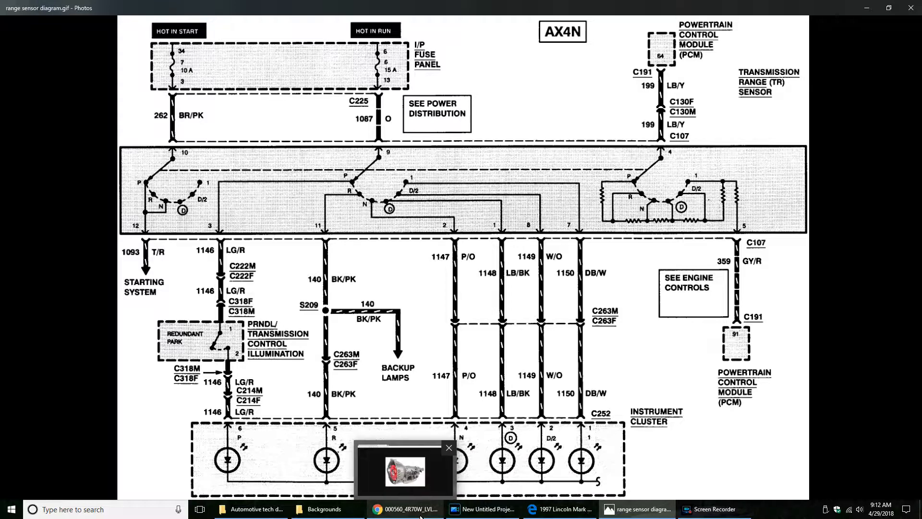
pyautogui.click(409, 509)
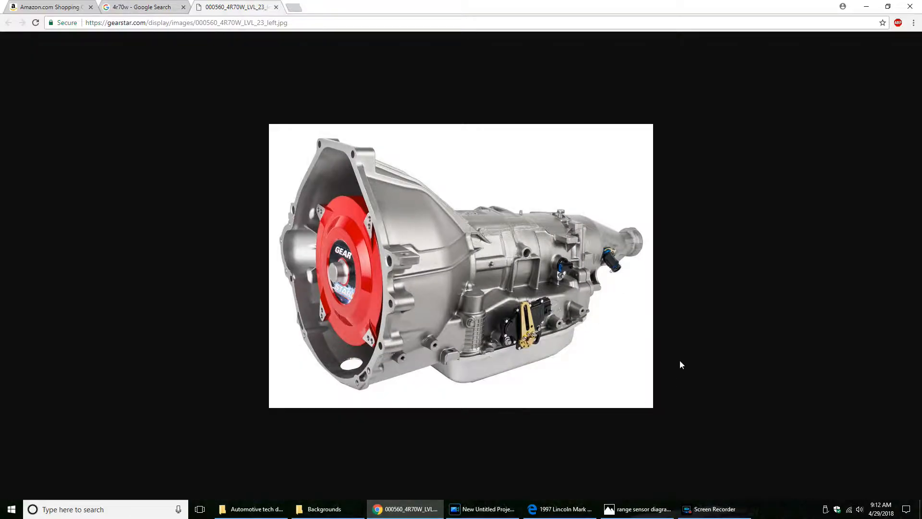
pyautogui.moveTo(715, 283)
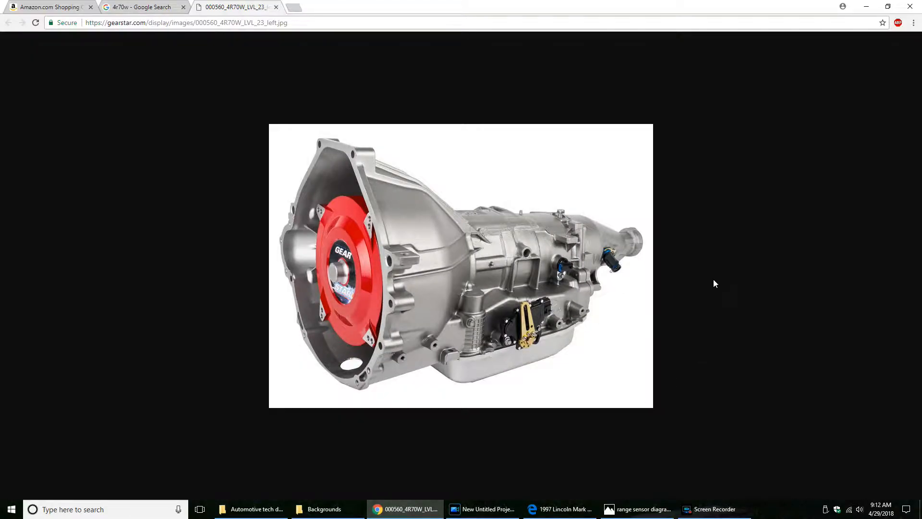
pyautogui.moveTo(640, 281)
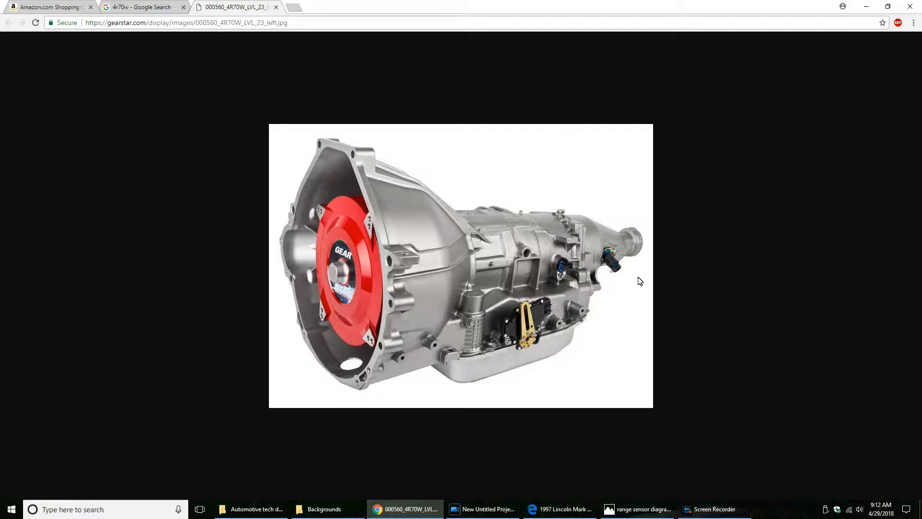
pyautogui.moveTo(557, 258)
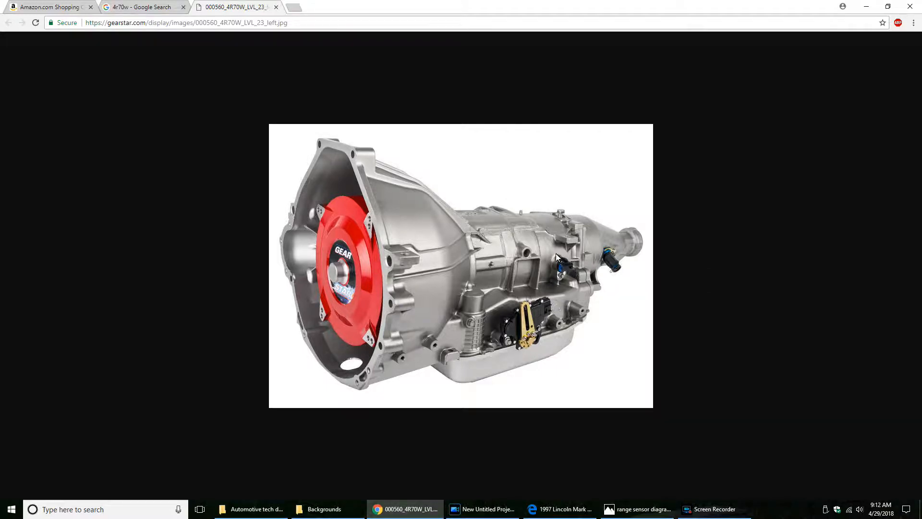
pyautogui.moveTo(563, 286)
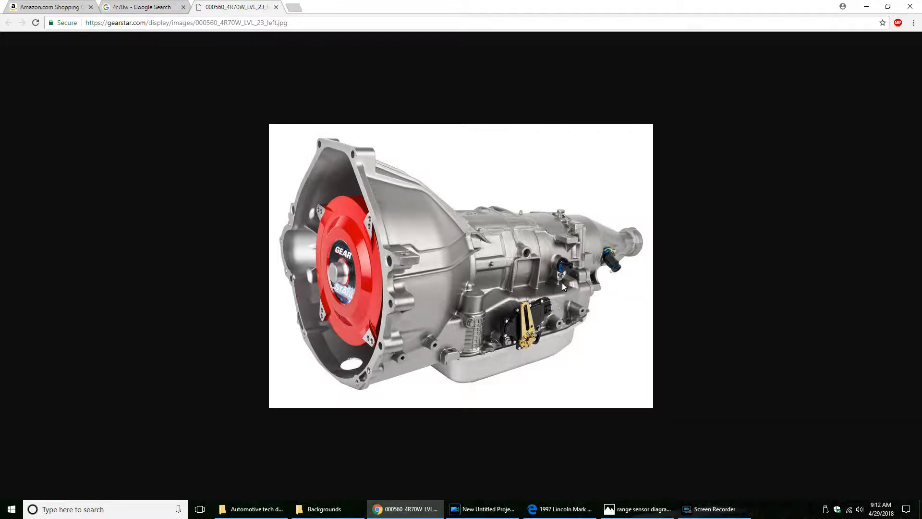
pyautogui.moveTo(620, 252)
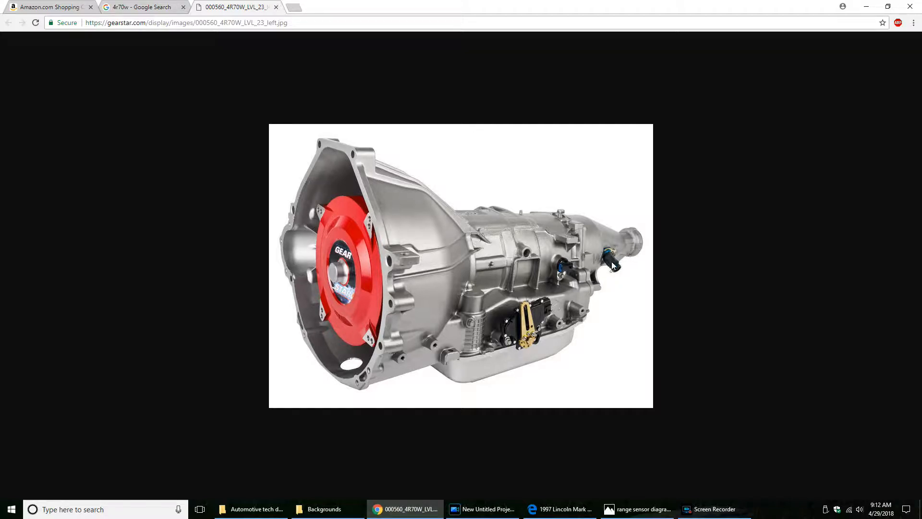
pyautogui.moveTo(631, 264)
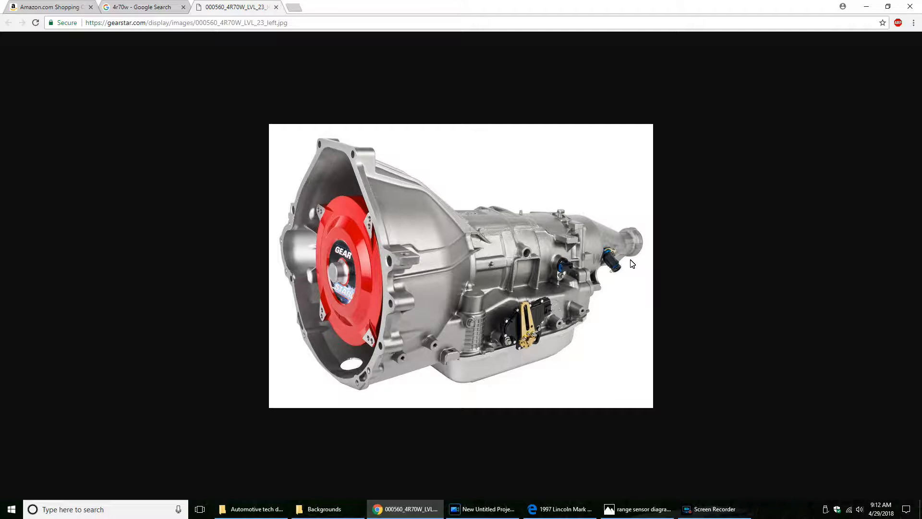
pyautogui.moveTo(559, 280)
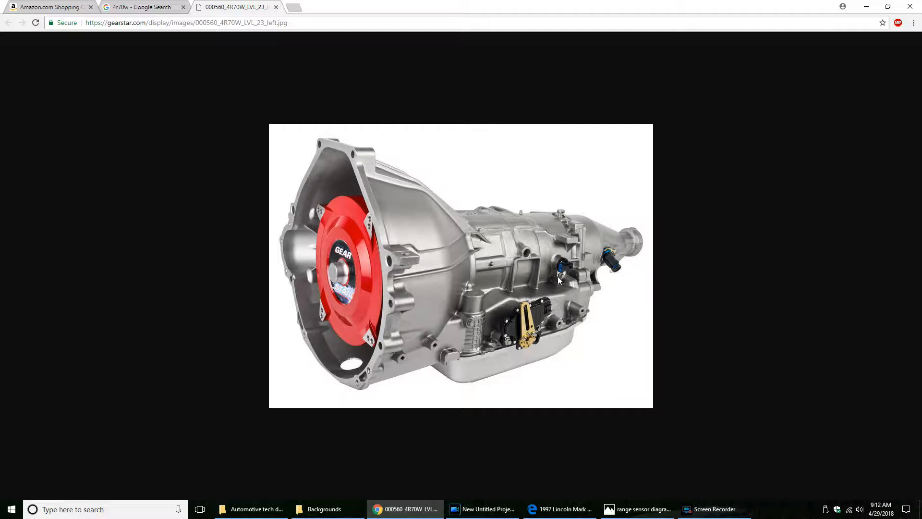
pyautogui.moveTo(583, 263)
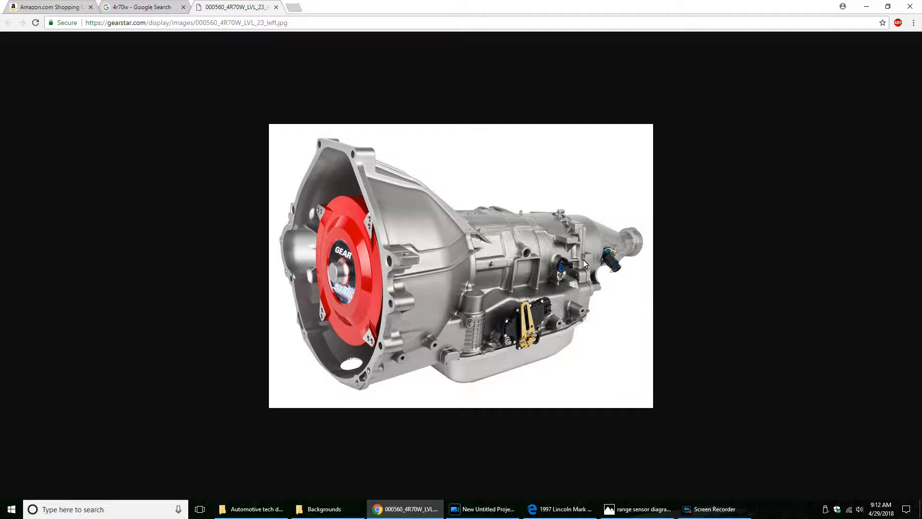
pyautogui.moveTo(567, 259)
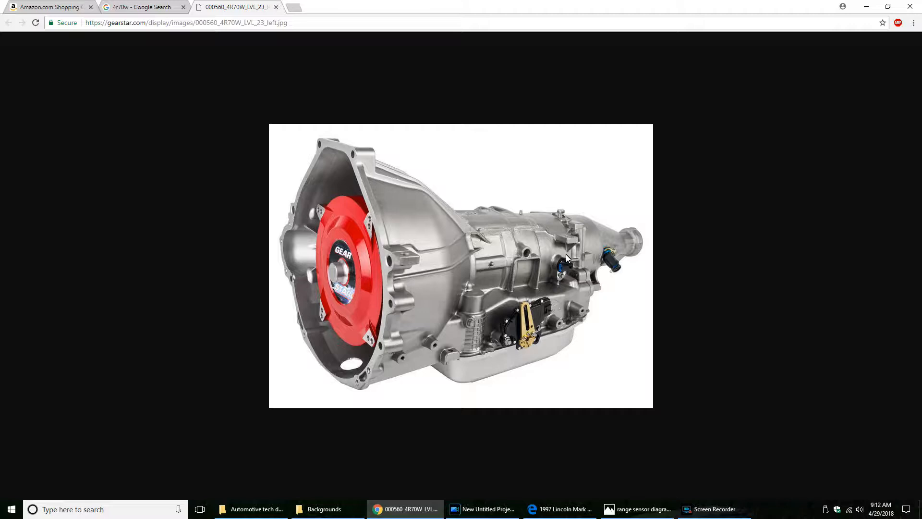
pyautogui.moveTo(548, 267)
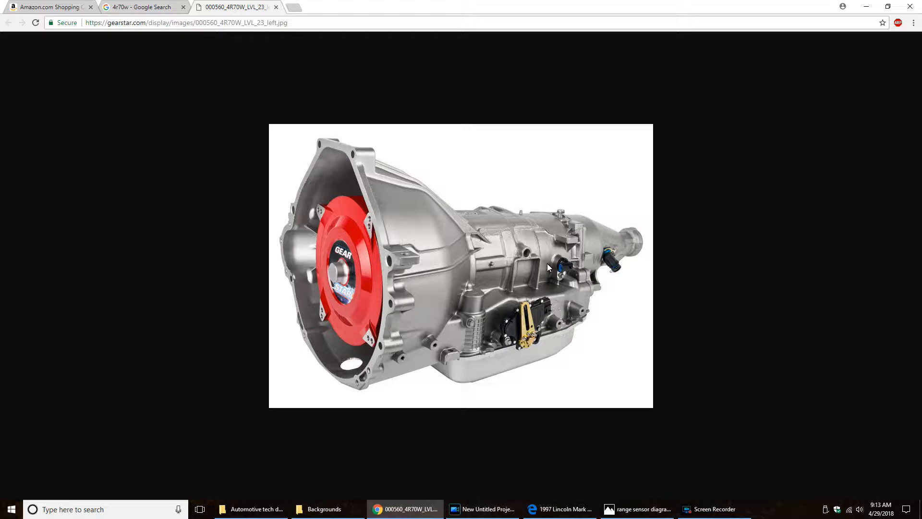
pyautogui.moveTo(575, 264)
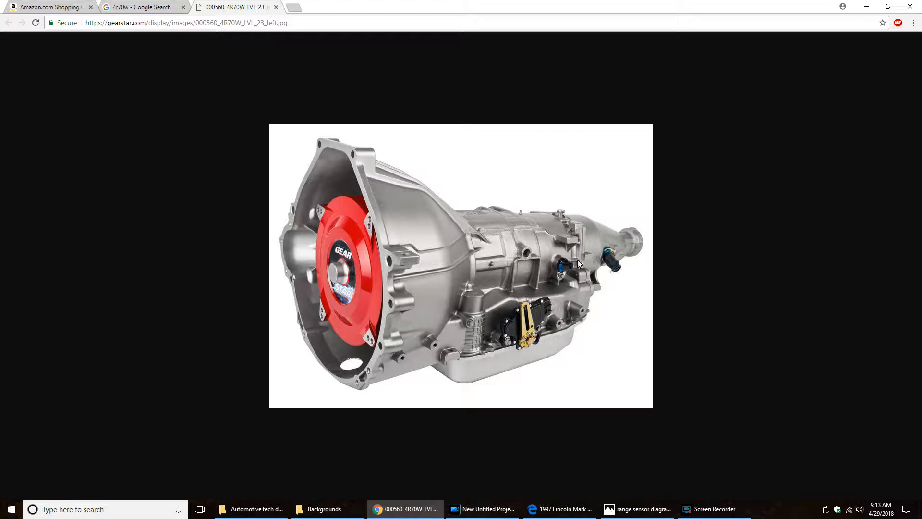
pyautogui.moveTo(575, 285)
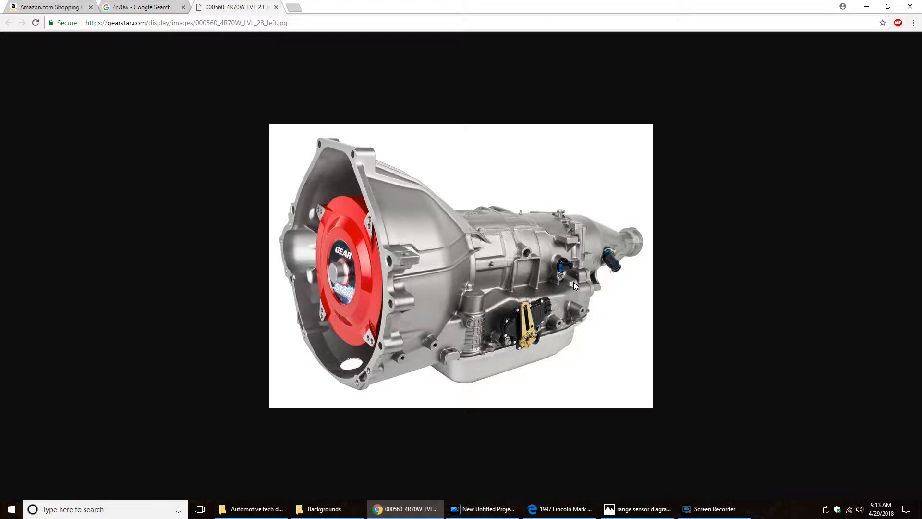
pyautogui.moveTo(589, 245)
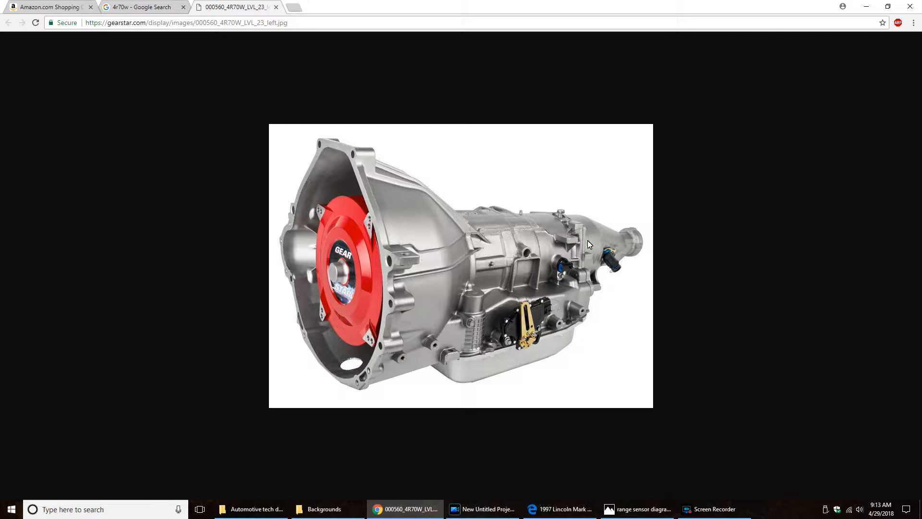
pyautogui.moveTo(619, 238)
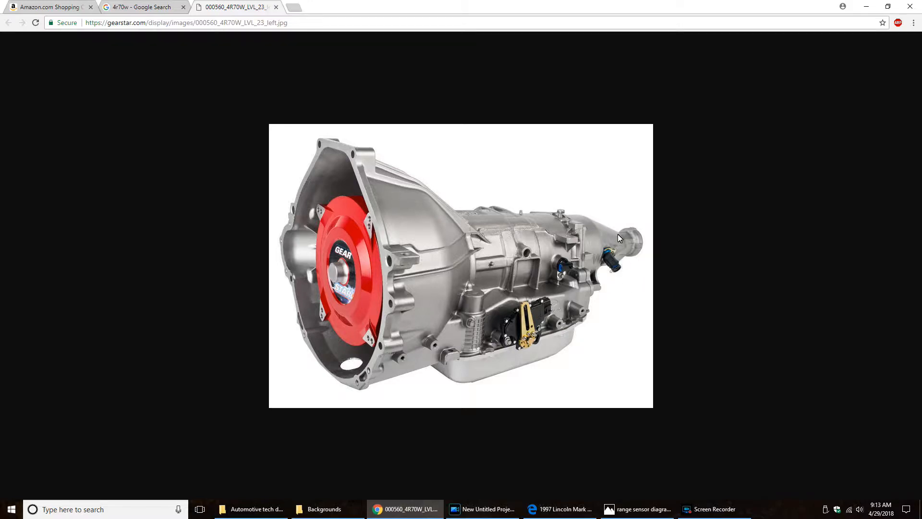
pyautogui.moveTo(624, 240)
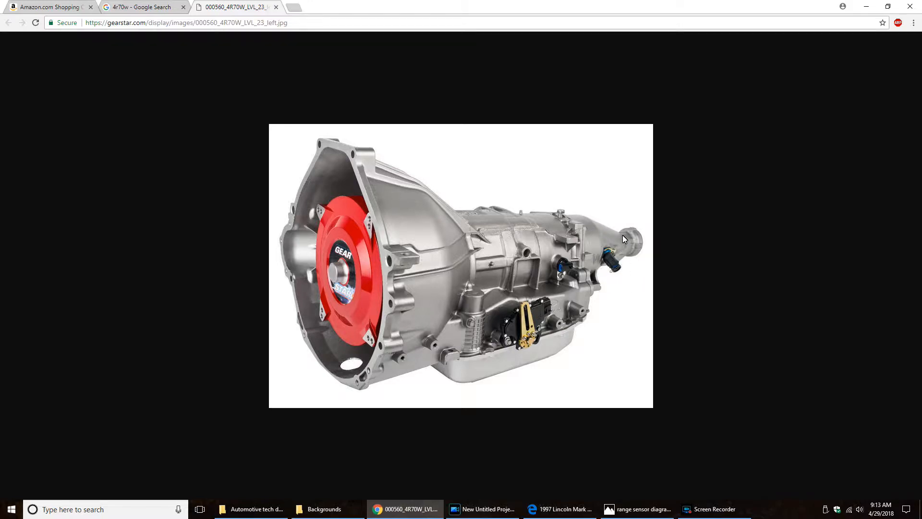
pyautogui.moveTo(618, 264)
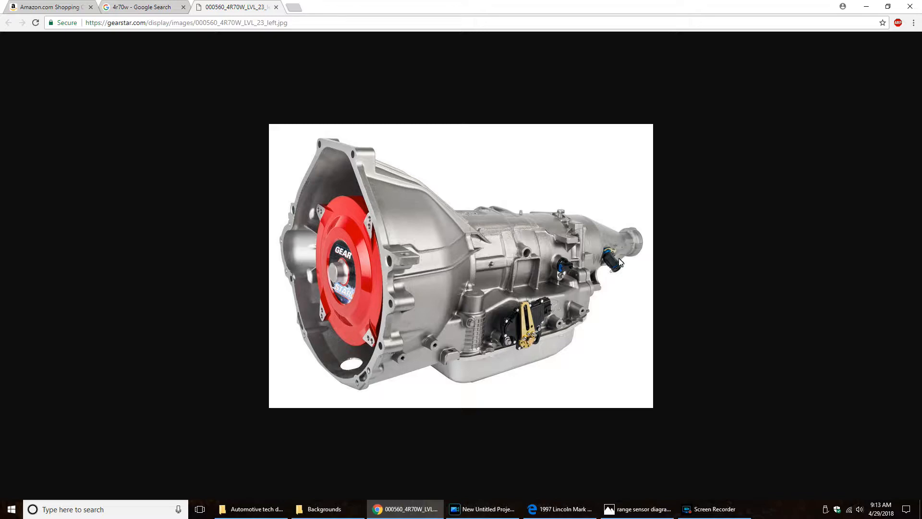
pyautogui.moveTo(622, 258)
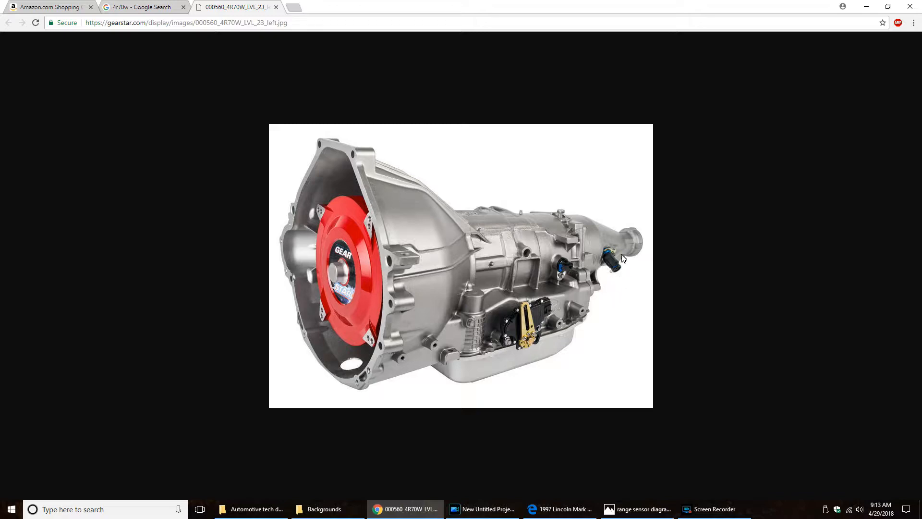
pyautogui.moveTo(621, 278)
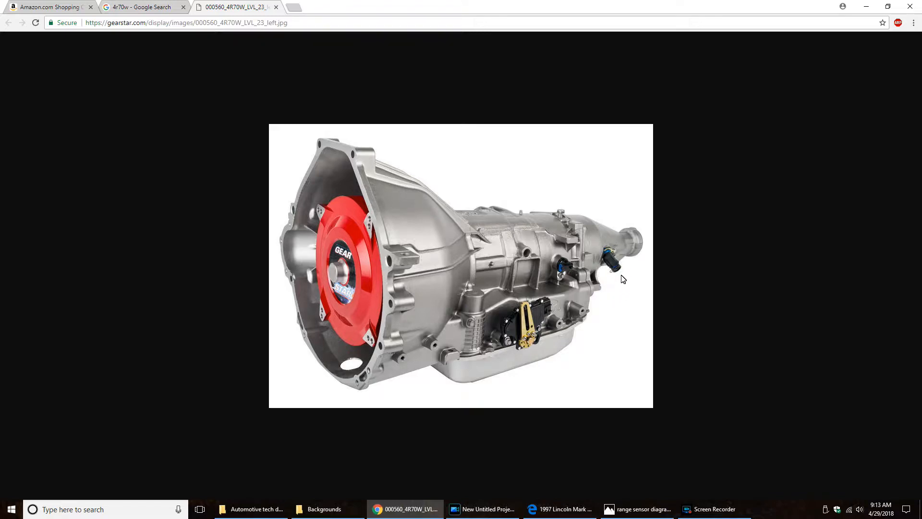
pyautogui.moveTo(628, 271)
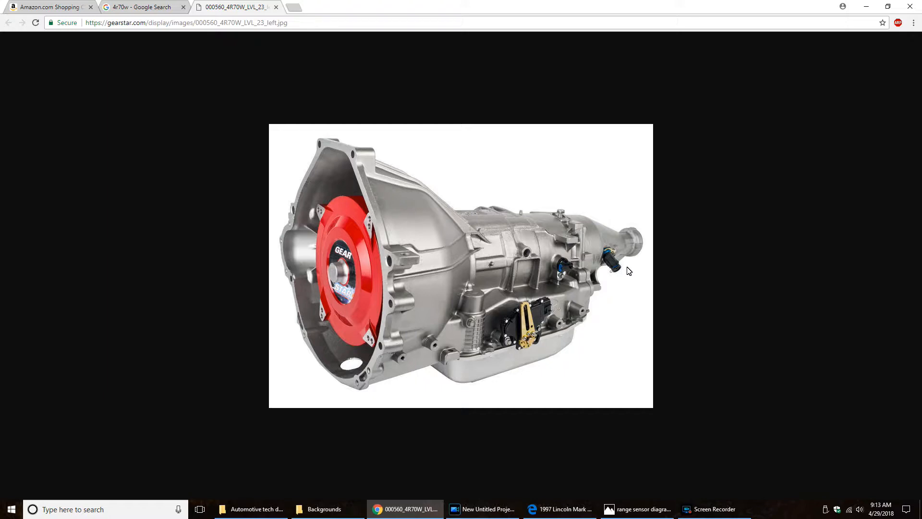
pyautogui.moveTo(635, 267)
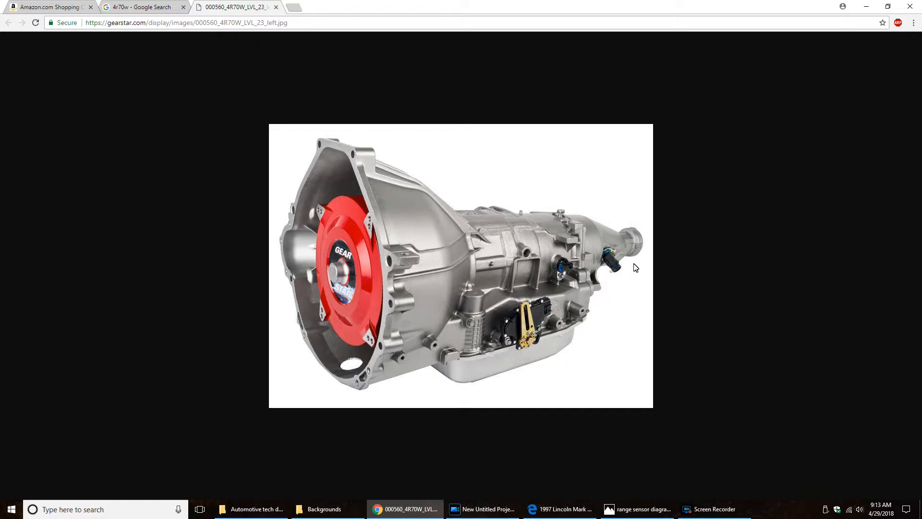
pyautogui.moveTo(629, 248)
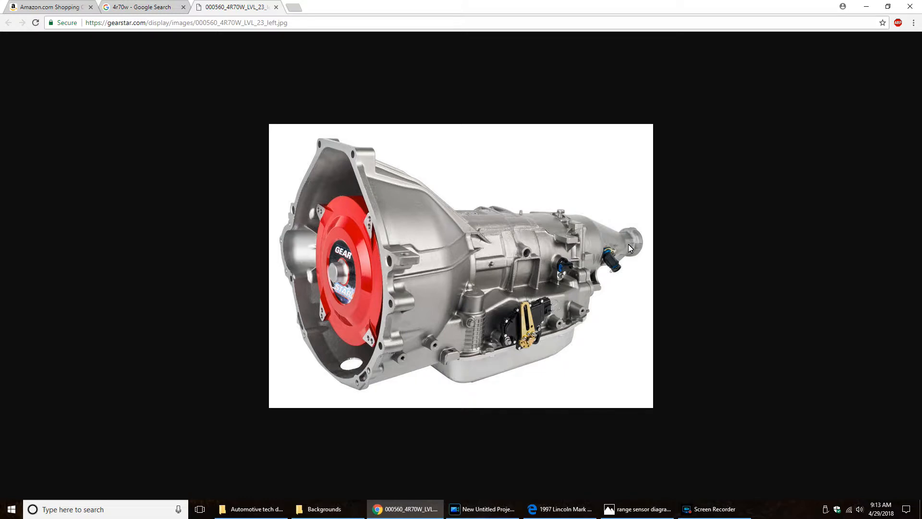
pyautogui.moveTo(614, 242)
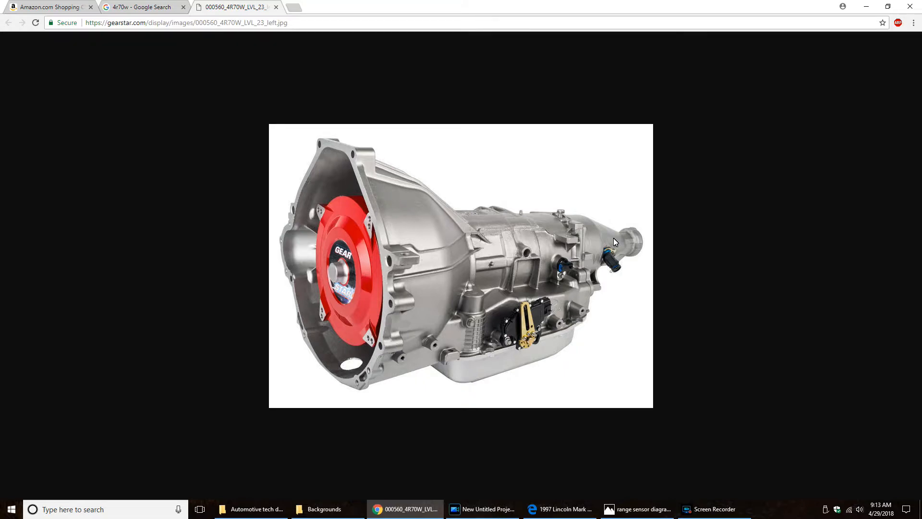
pyautogui.moveTo(633, 284)
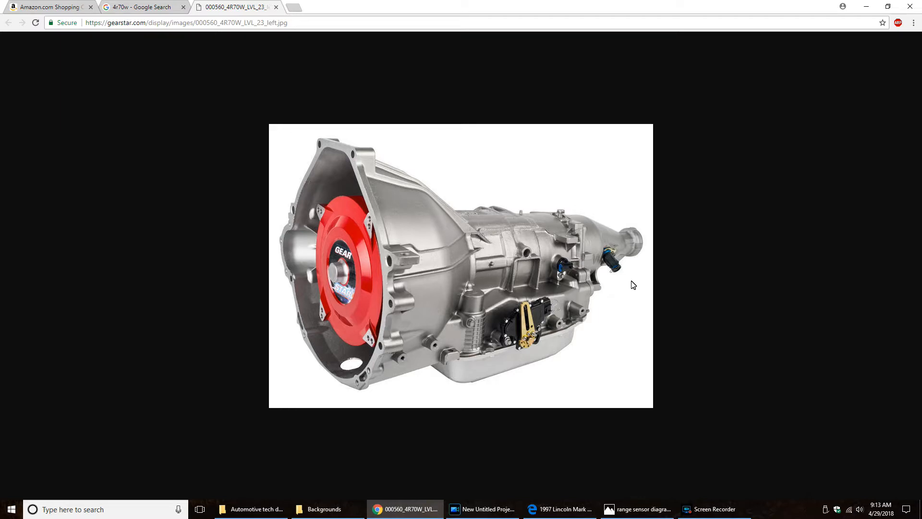
pyautogui.moveTo(623, 296)
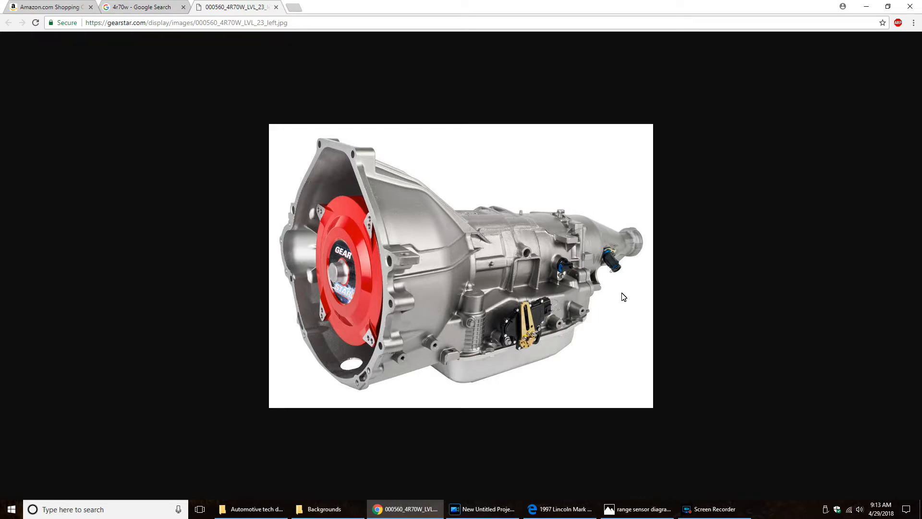
pyautogui.moveTo(626, 295)
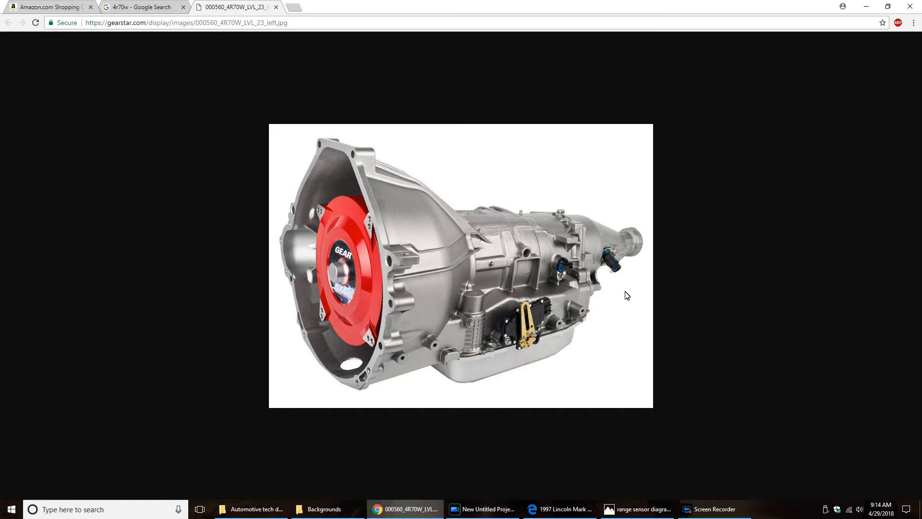
pyautogui.moveTo(585, 264)
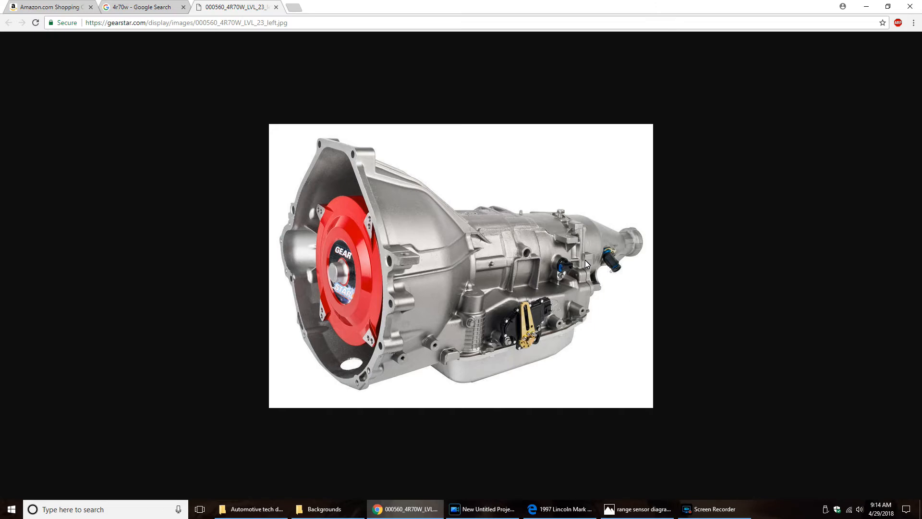